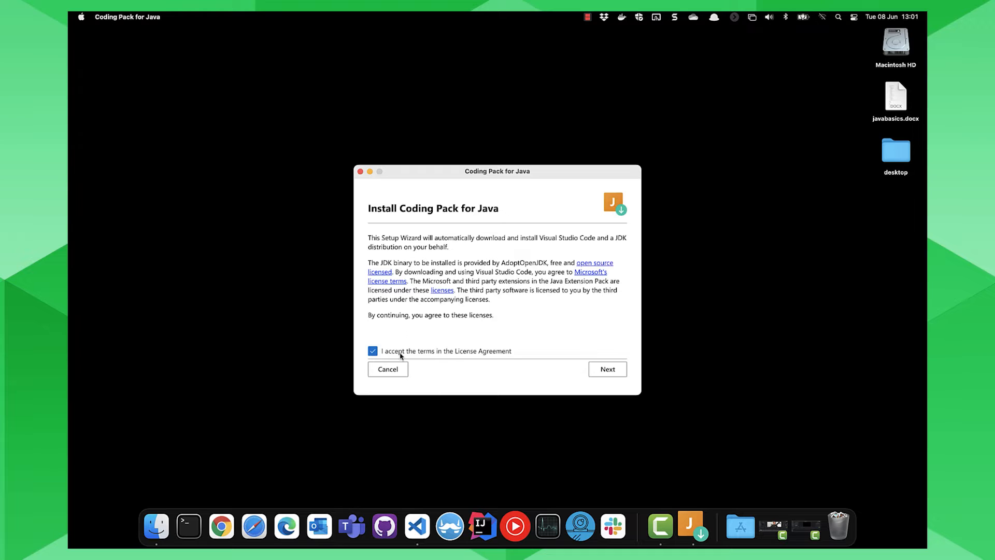
- Accept the licence, install the JDK and Java extensions, and finish with Launch Visual Studio Code checked
left_click(606, 369)
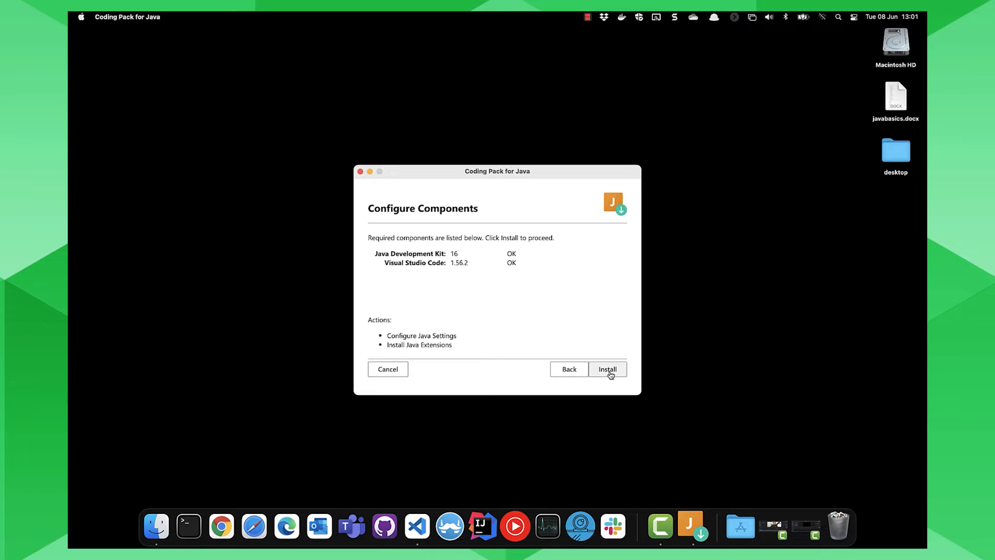
left_click(607, 369)
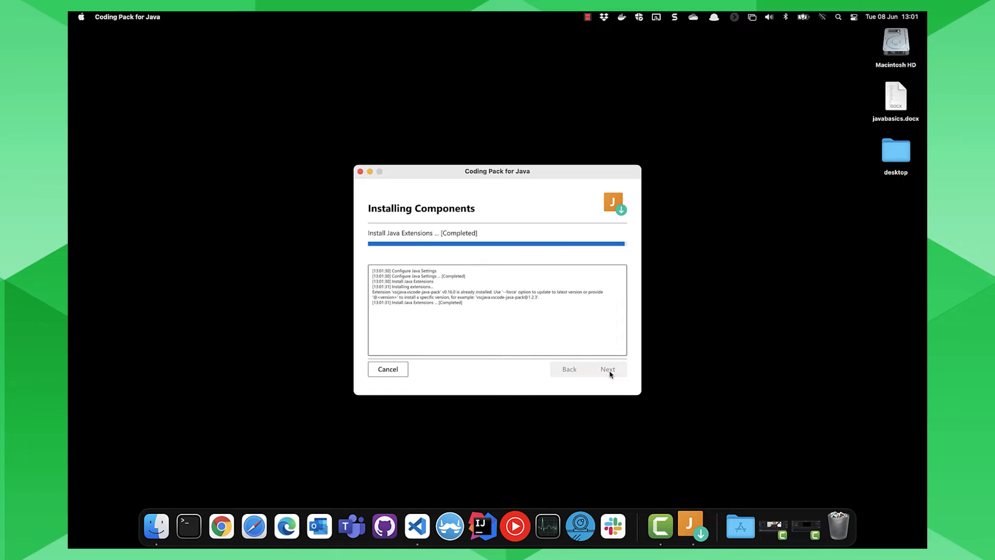
left_click(607, 369)
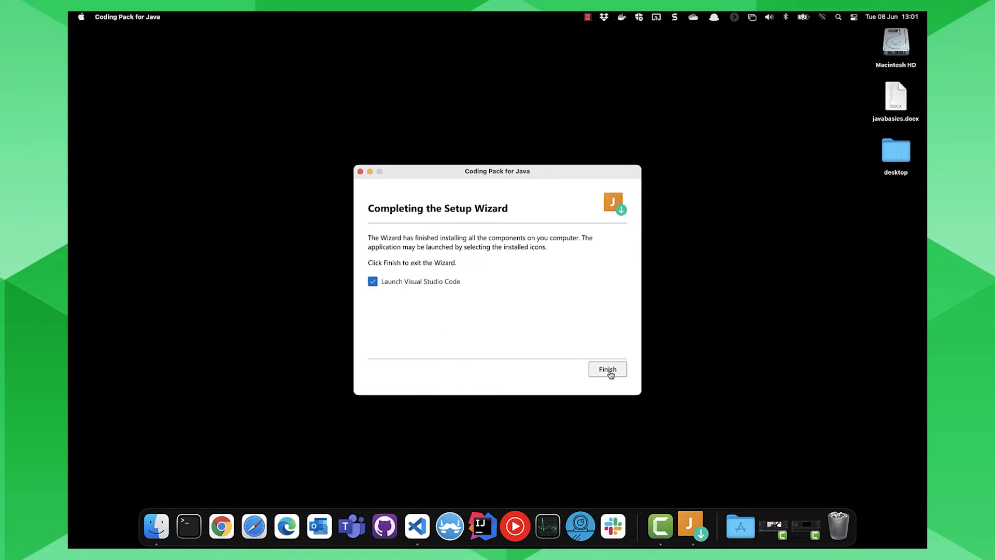
left_click(606, 368)
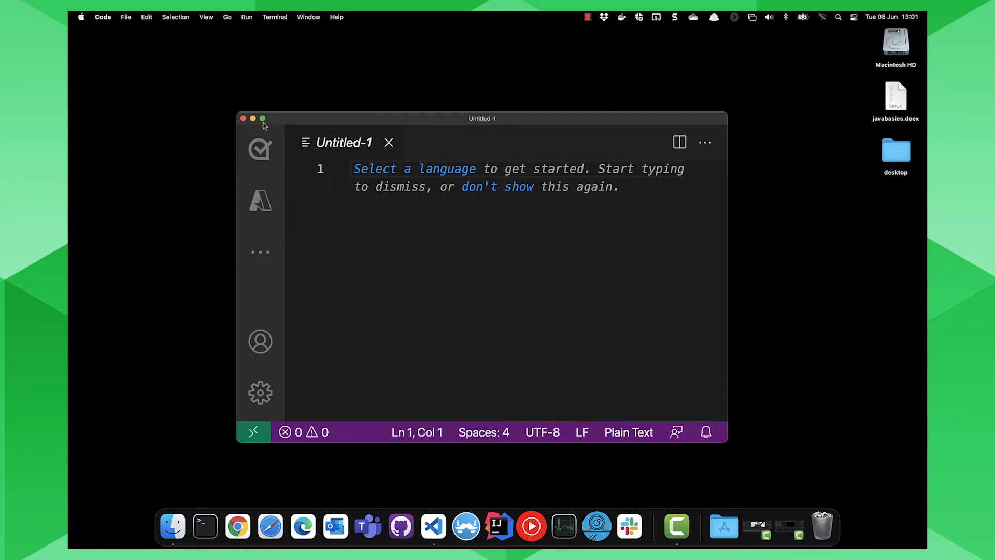
- Maximize the window and start Create Java Project from the Explorer sidebar
left_click(261, 118)
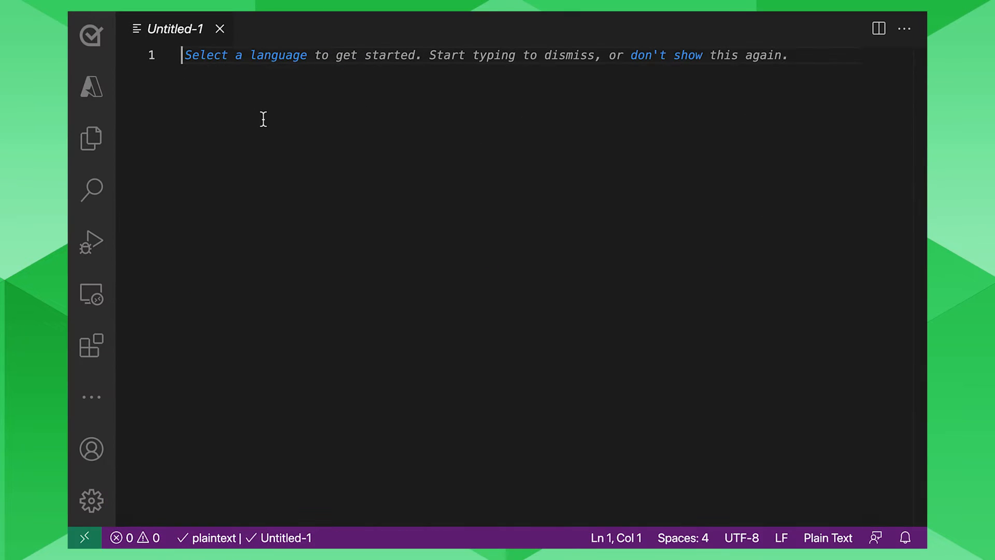
left_click(91, 138)
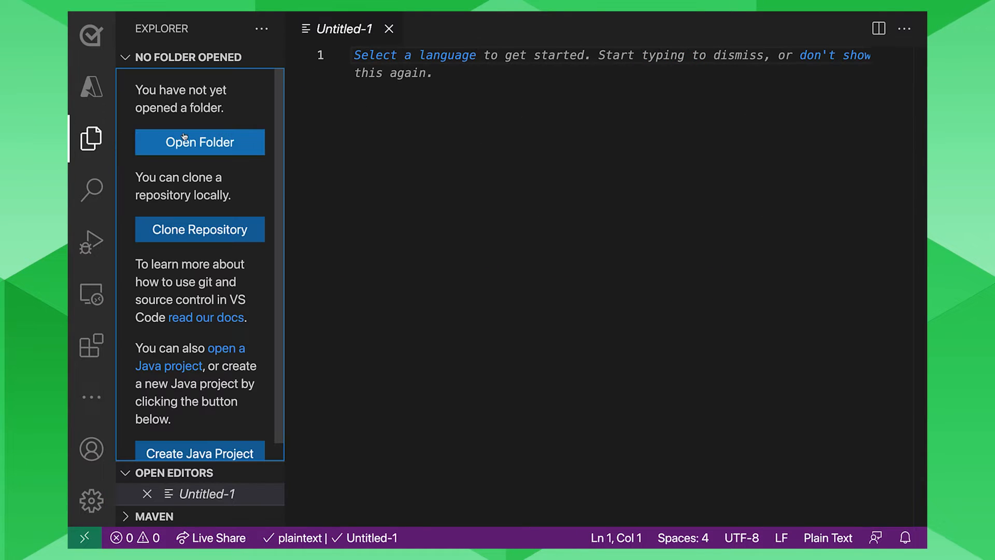
mouse_move(199, 229)
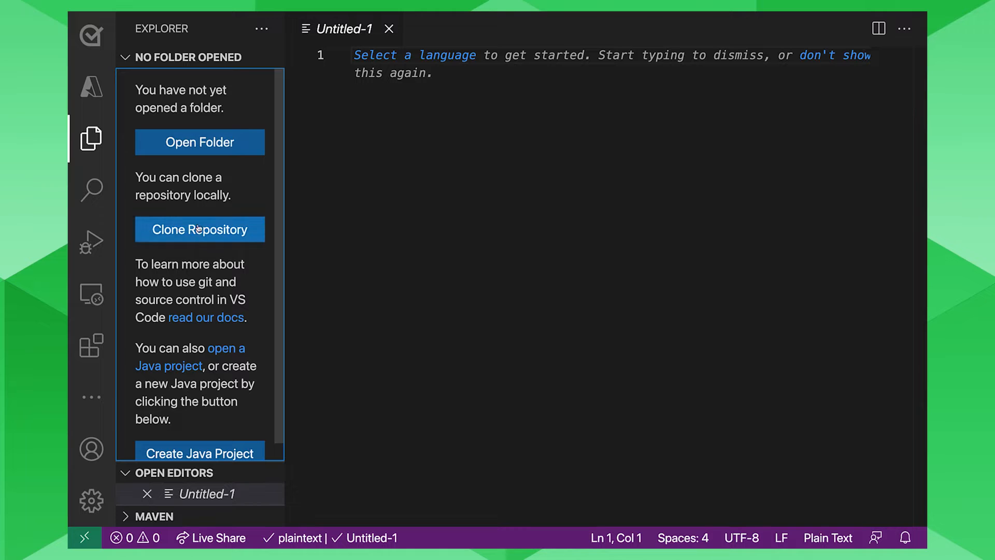
scroll("down", 3)
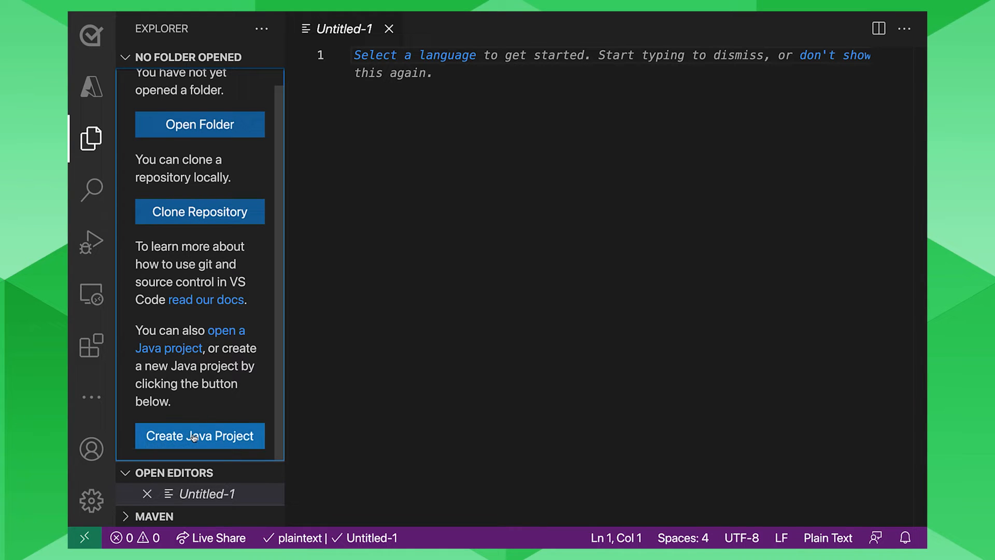
left_click(199, 436)
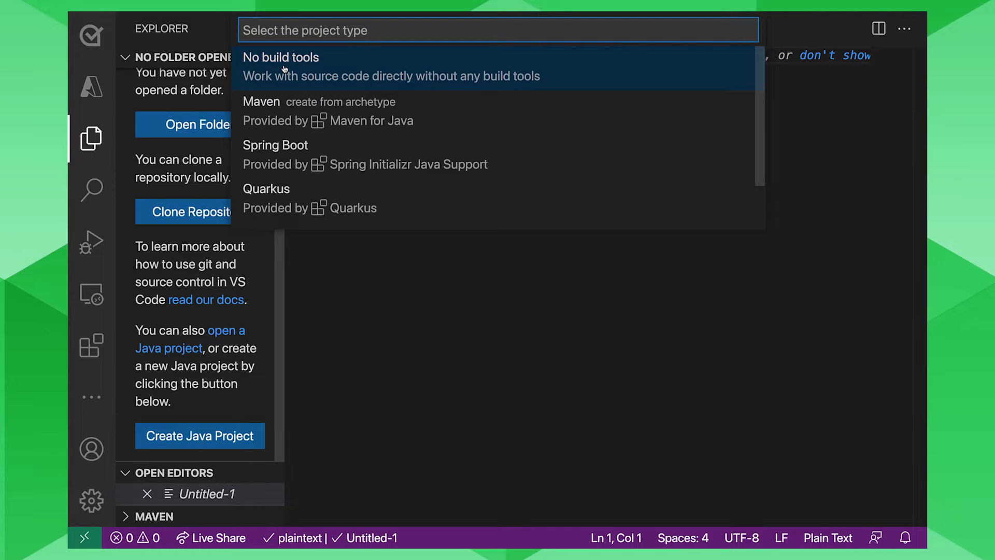
- Choose No build tools and place the project in a new folder named javabasicsmsft
left_click(281, 57)
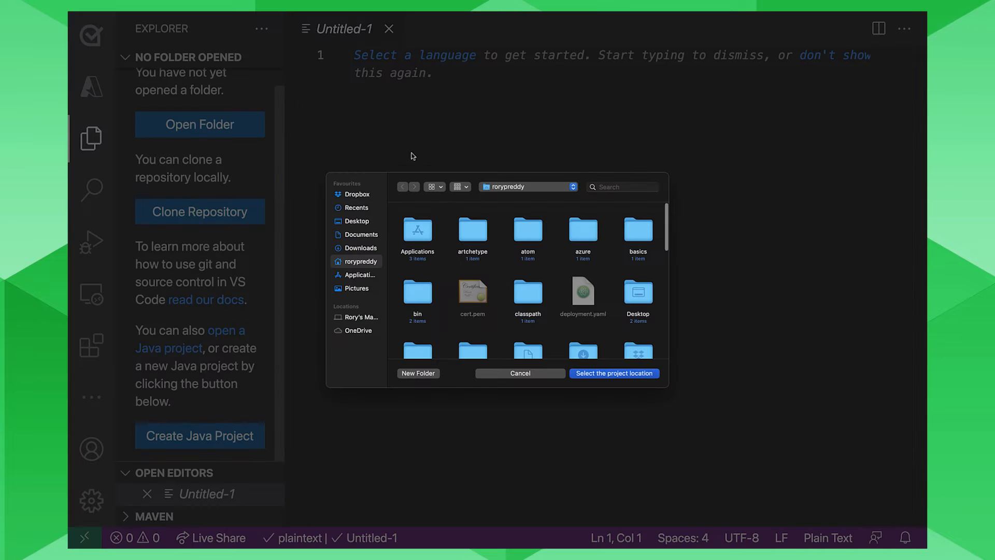
mouse_move(574, 306)
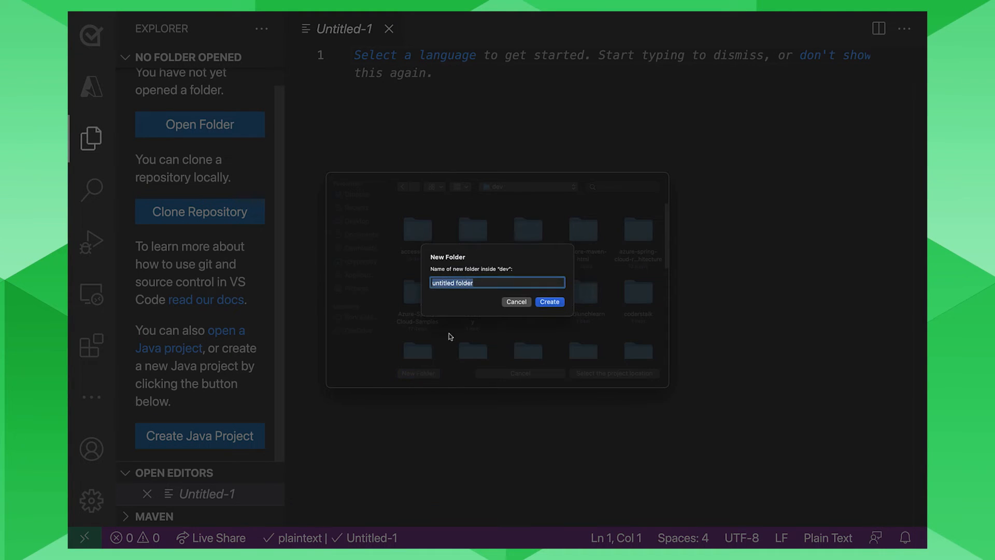
type("jaba")
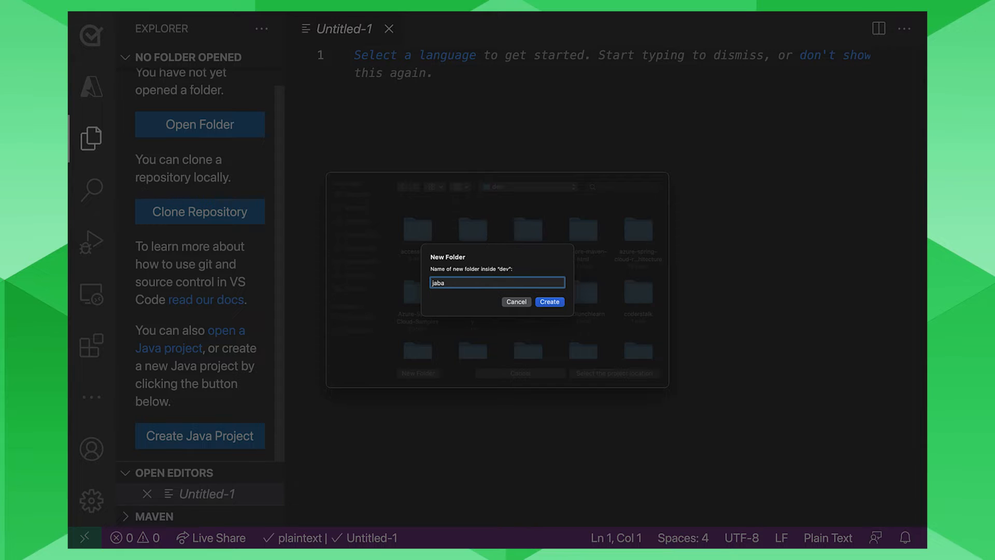
type("javabasics")
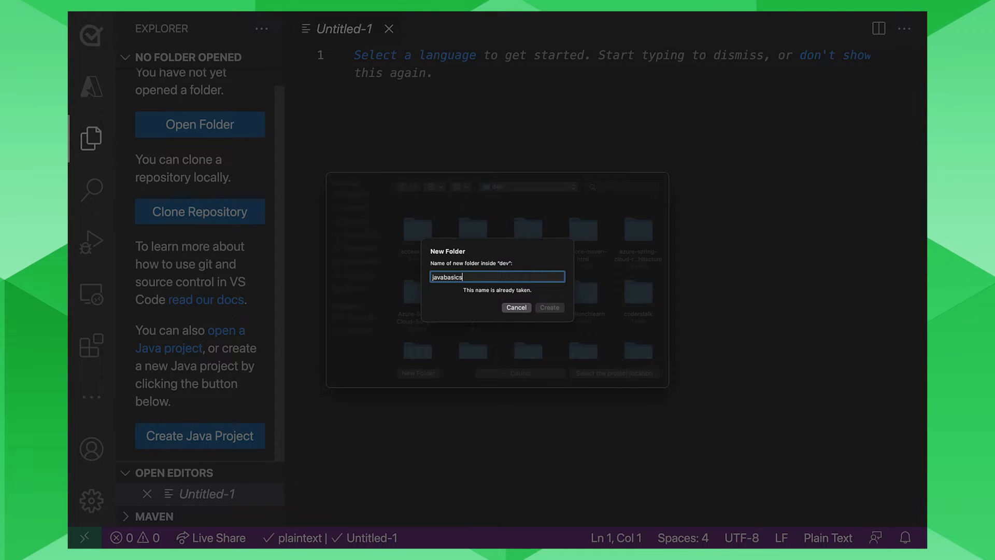
type("m")
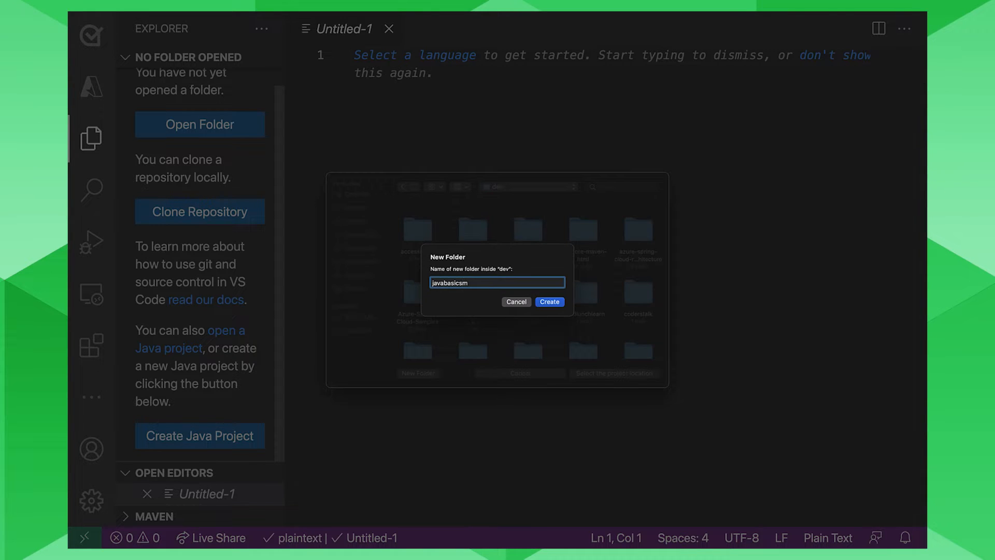
left_click(549, 301)
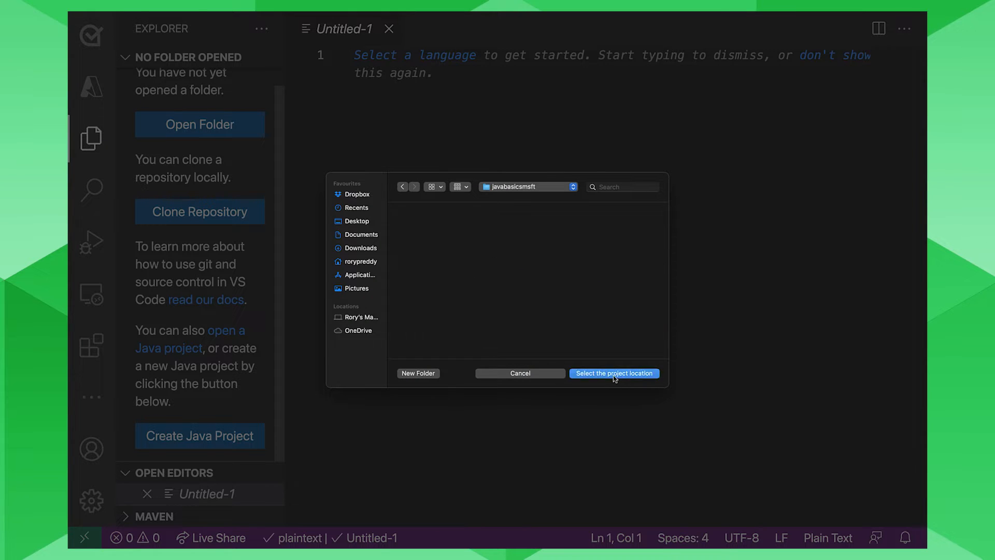
left_click(613, 373)
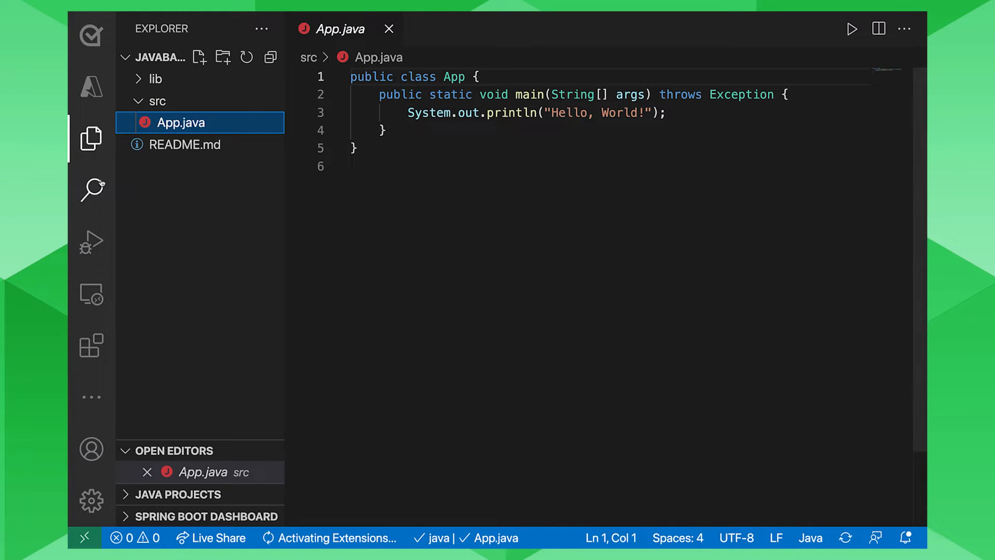
- Run App.java from the Run and Debug view so the terminal prints Hello, World!
left_click(91, 242)
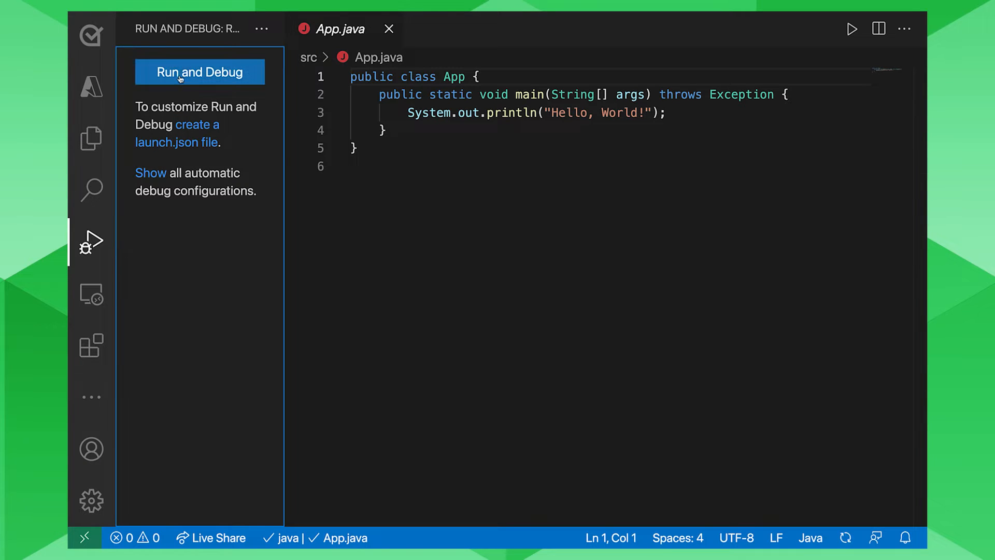
left_click(199, 71)
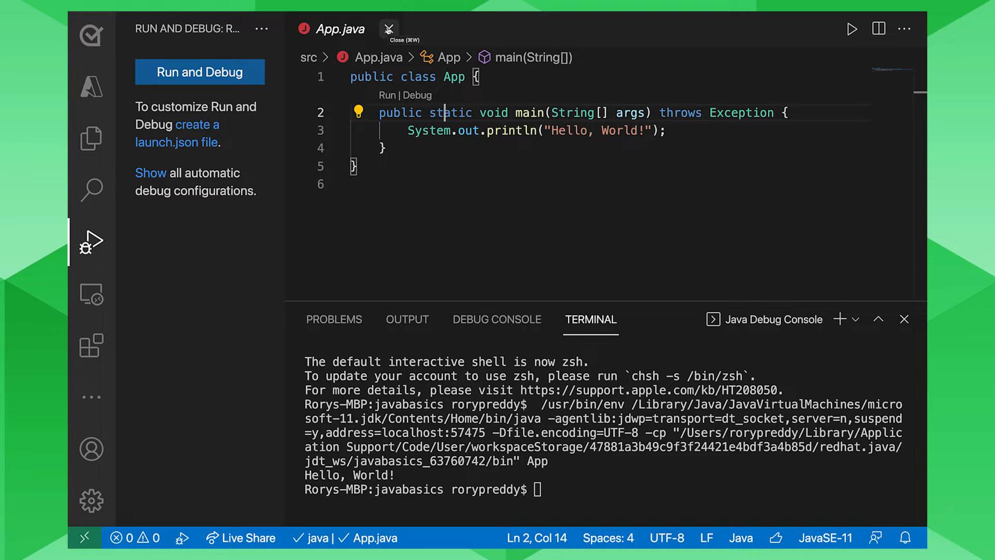
mouse_move(242, 42)
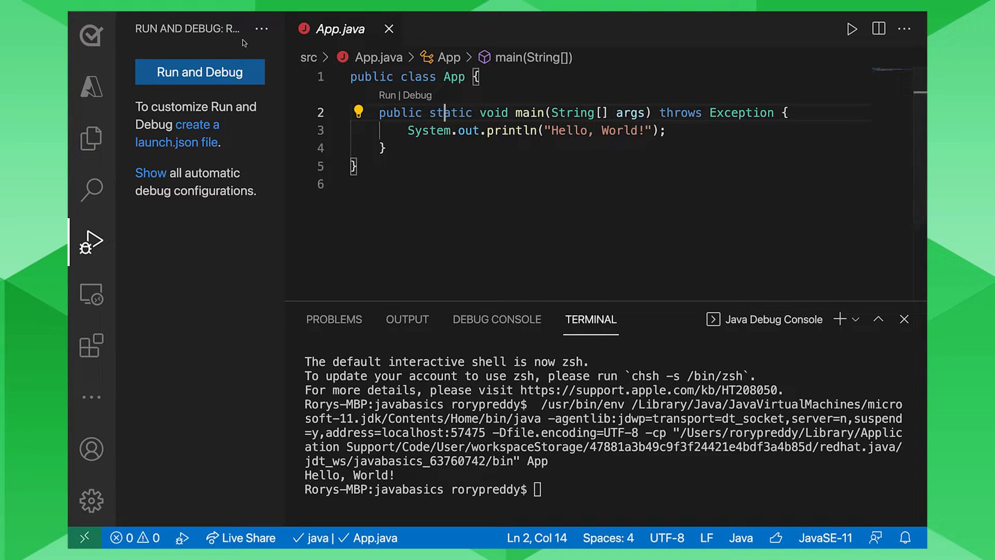
- Reach the Configure Java Runtime page via the Command Palette and view the Java Tooling Runtime settings
left_click(206, 17)
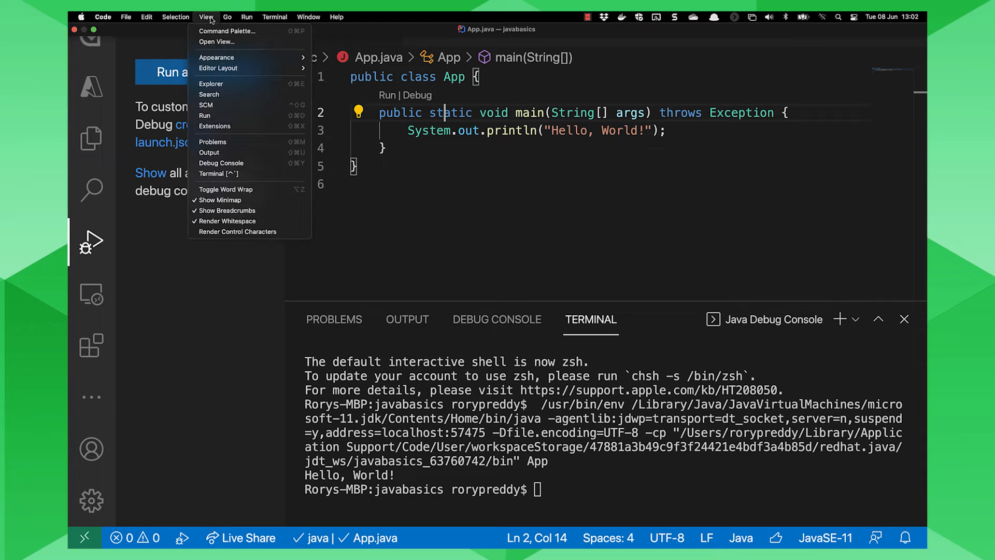
left_click(227, 30)
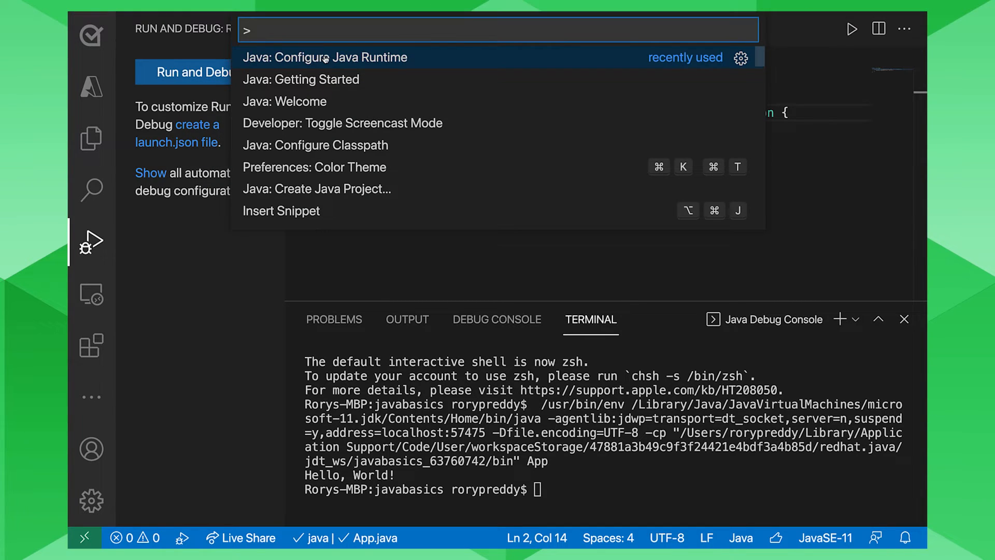
left_click(325, 57)
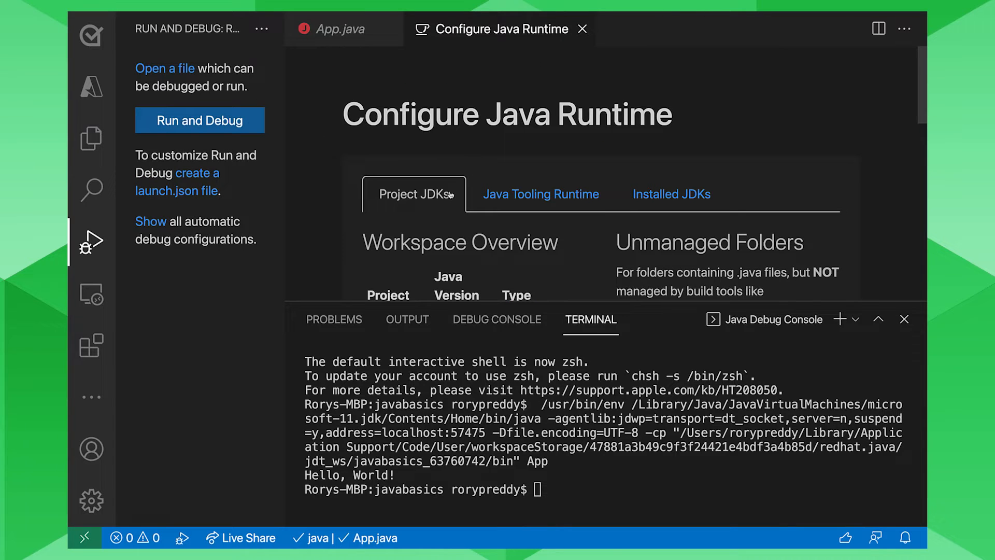
scroll("down", 3)
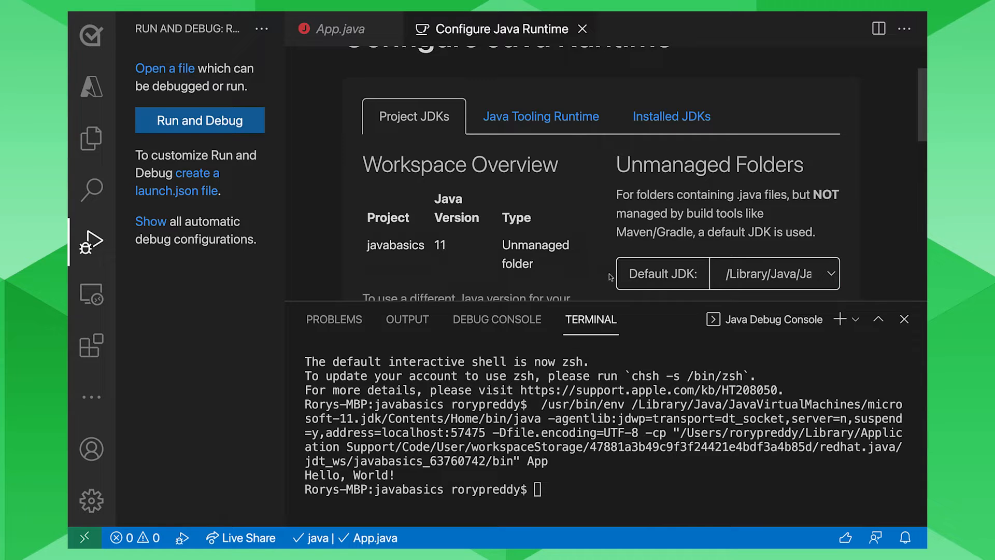
left_click(772, 273)
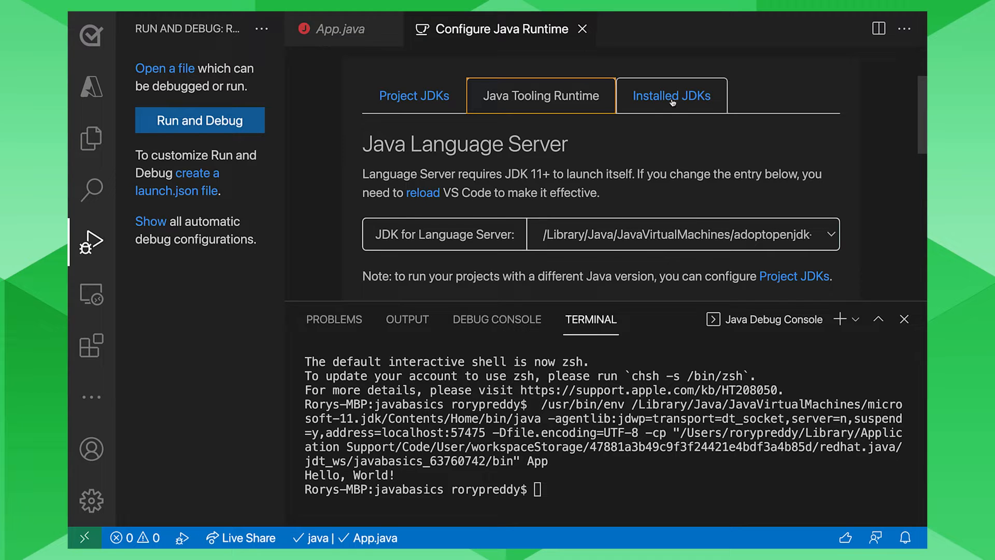
- List the installed JDKs and show the Others tab of JDK distributions available to install
left_click(671, 96)
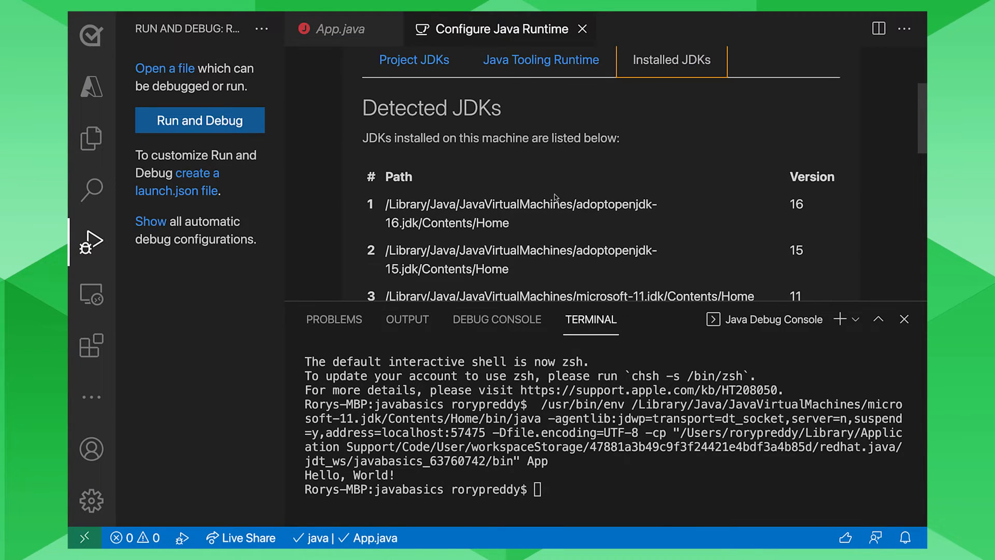
scroll("down", 3)
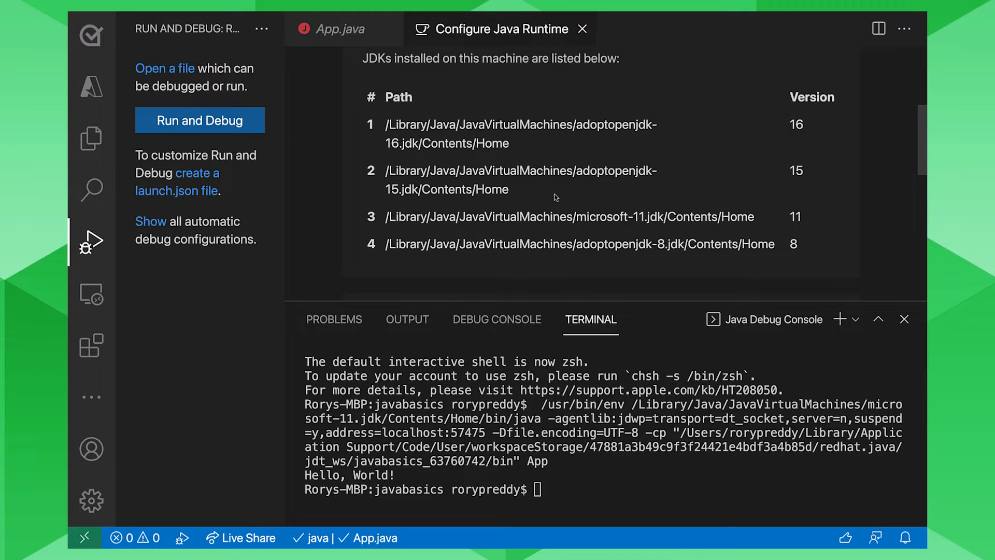
scroll("down", 3)
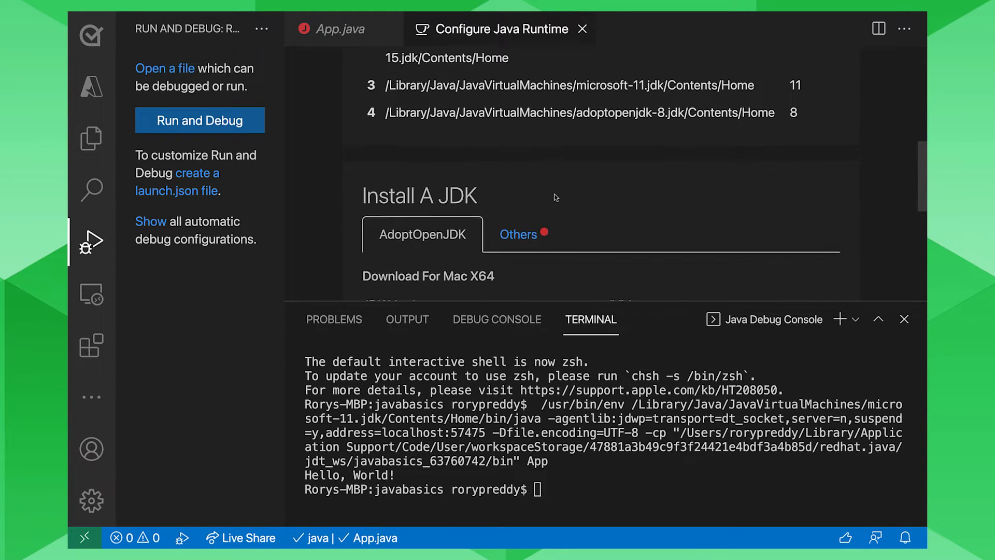
scroll("down", 3)
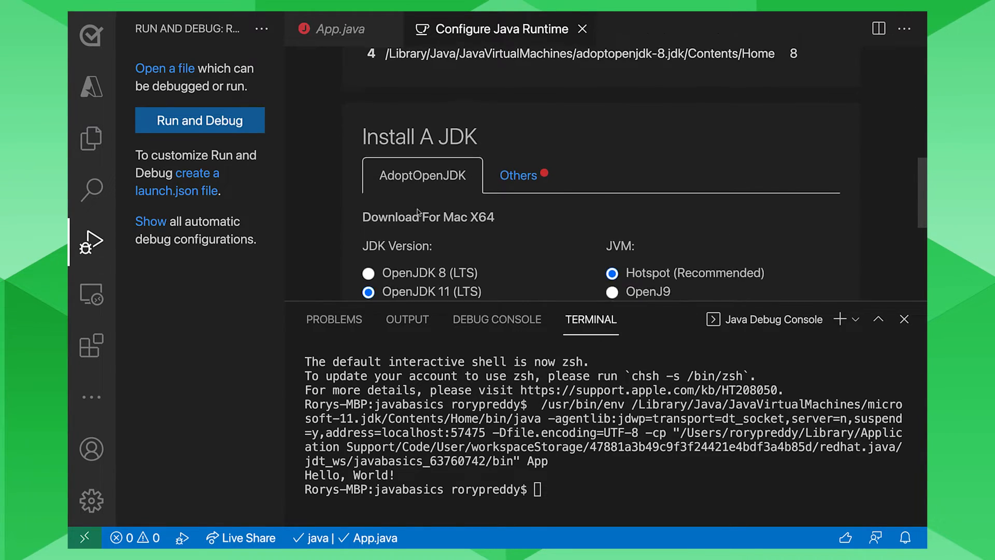
left_click(518, 175)
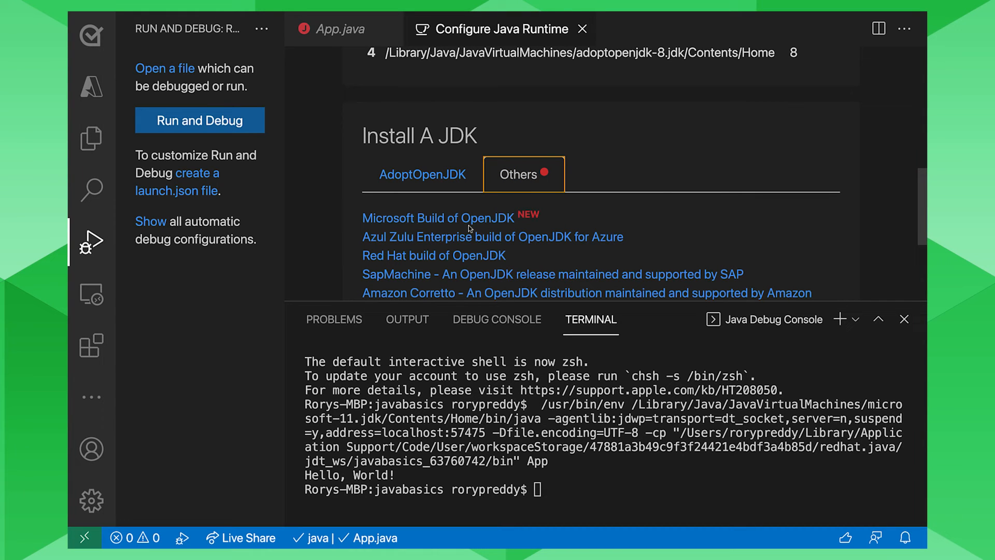
mouse_move(485, 219)
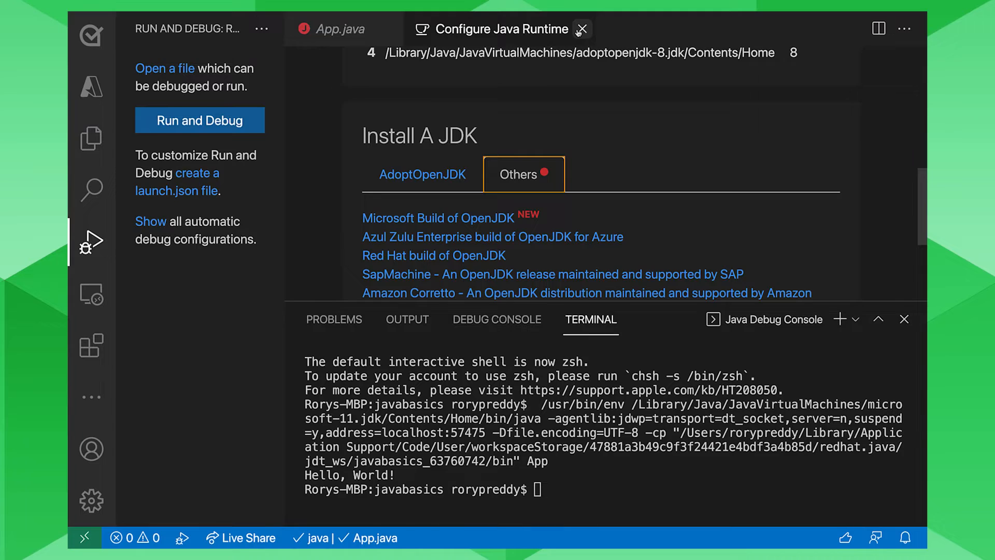
- Close the runtime page and replace the println with Person p = new Person("Bill Gates");
left_click(580, 29)
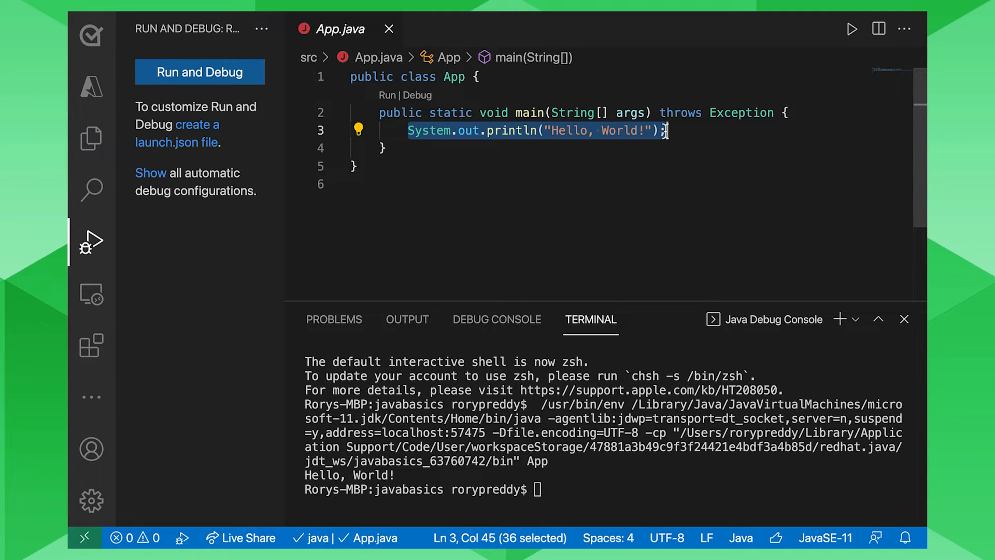
key("Delete")
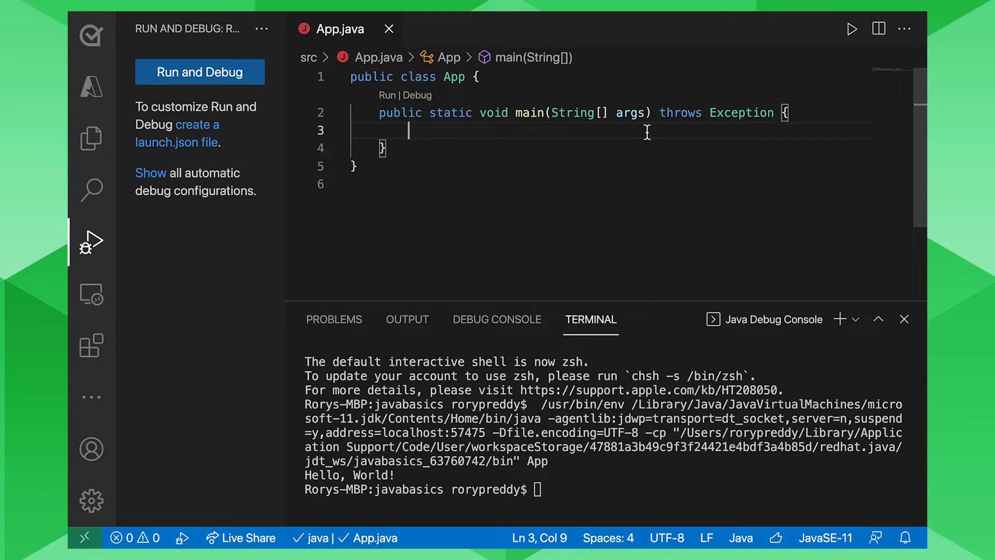
type("Person p  =")
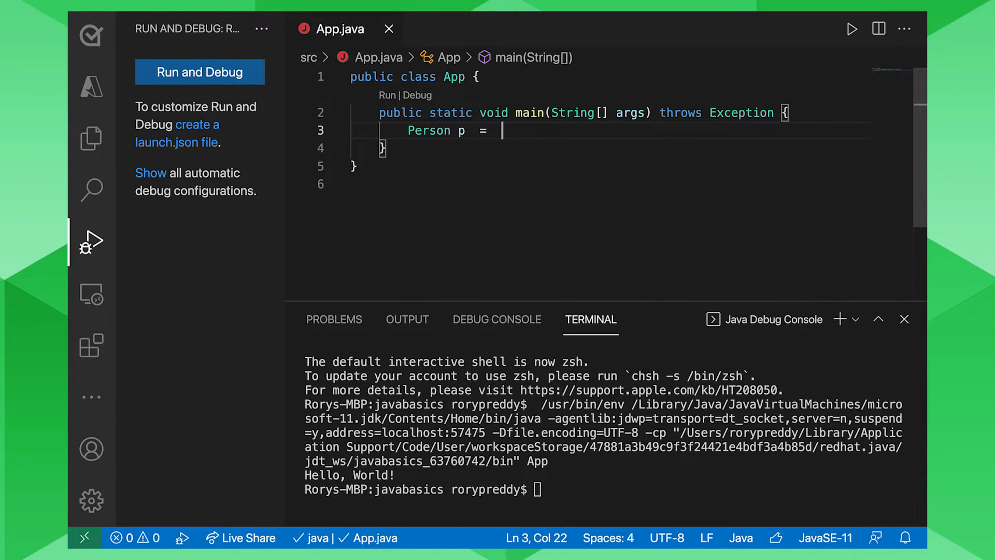
type("new Person(")
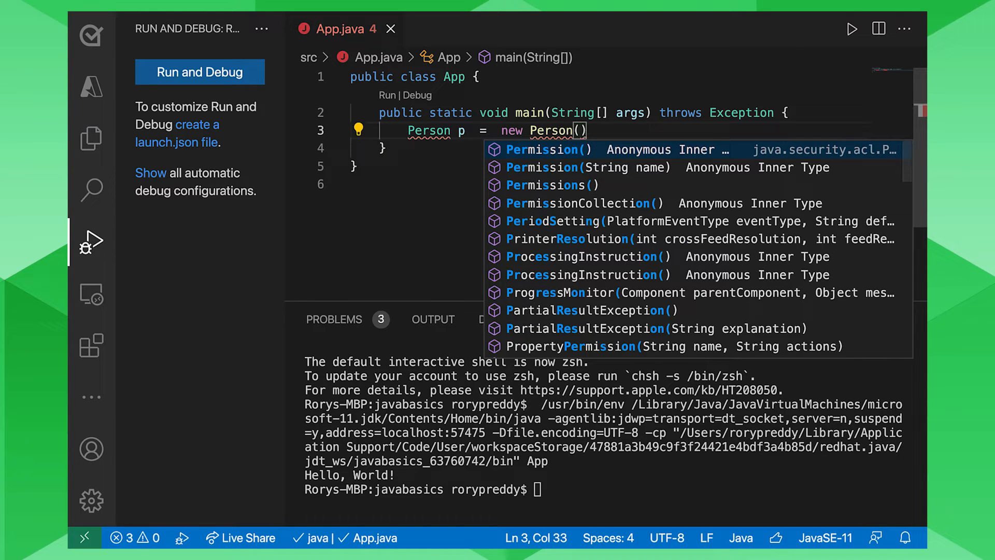
type("\"")
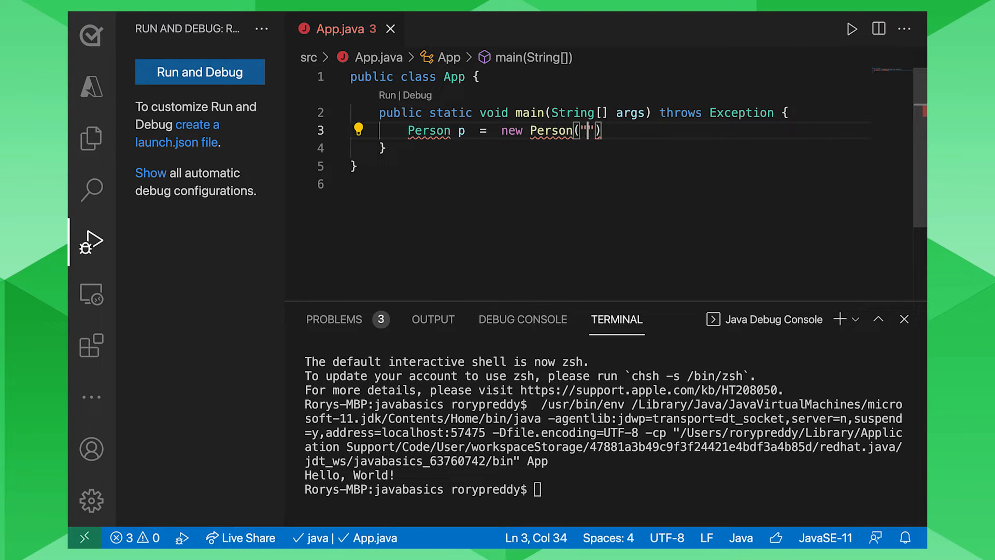
type("Bill Gates")
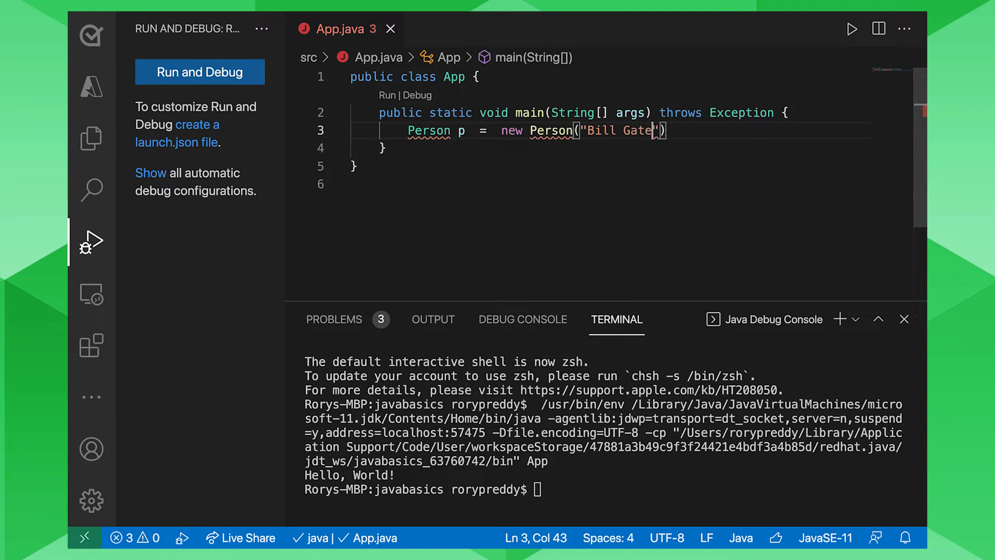
type("s")
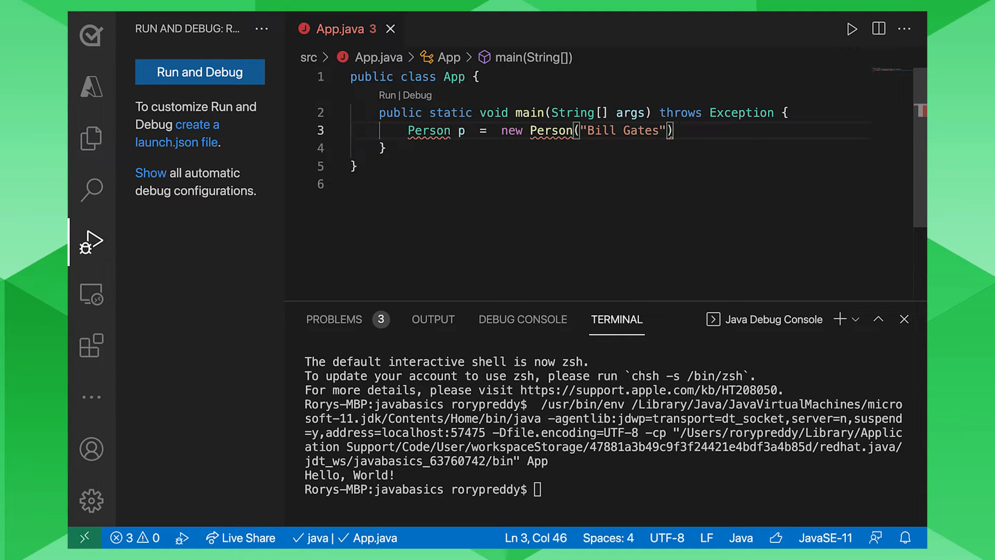
type("p")
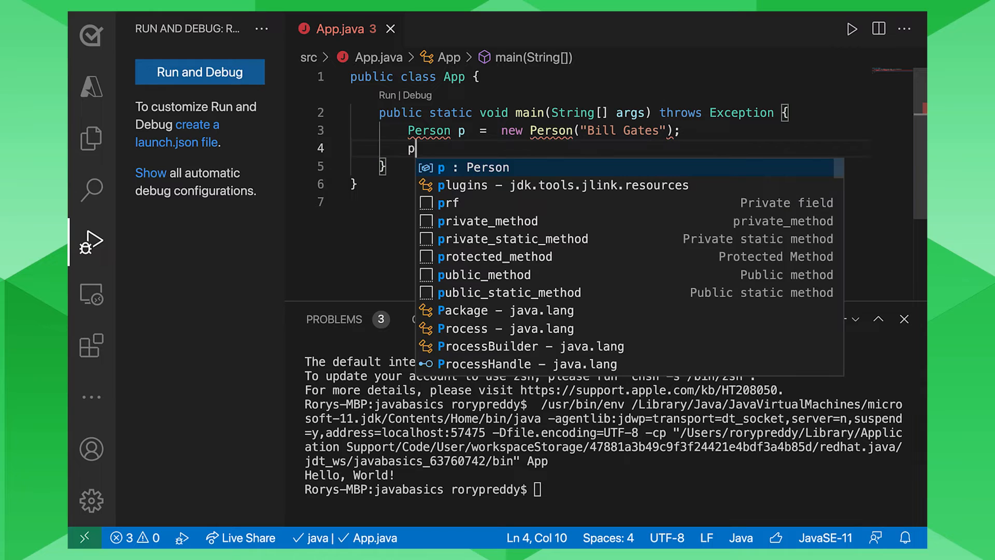
- Add System.out.println("Hello " + p.getName()); via the sysout snippet and show the project files
type("ys")
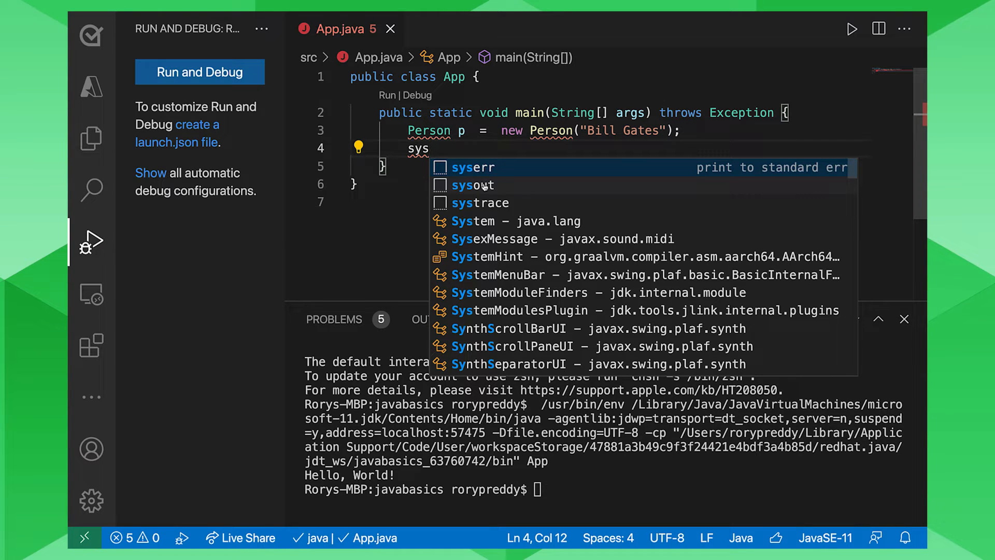
left_click(473, 185)
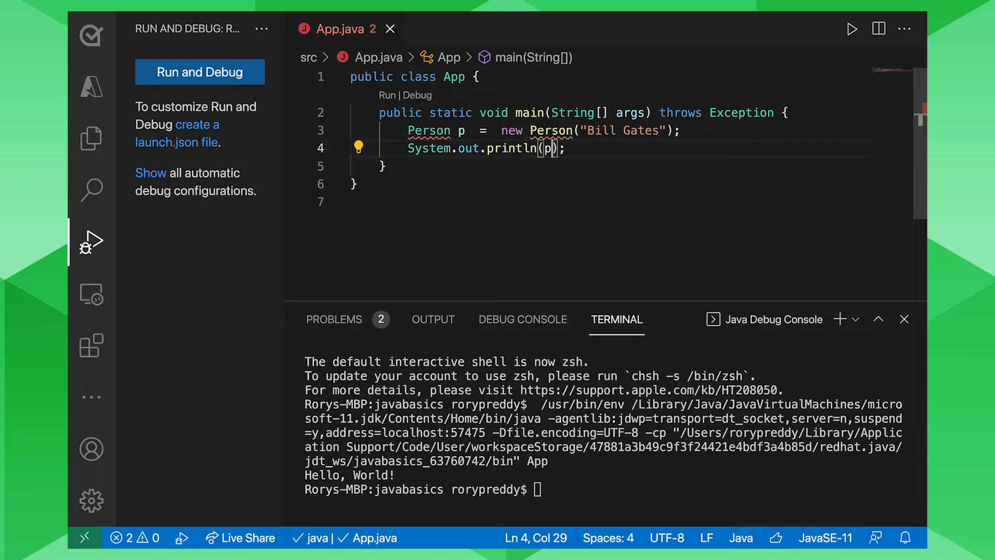
type(".getName(")
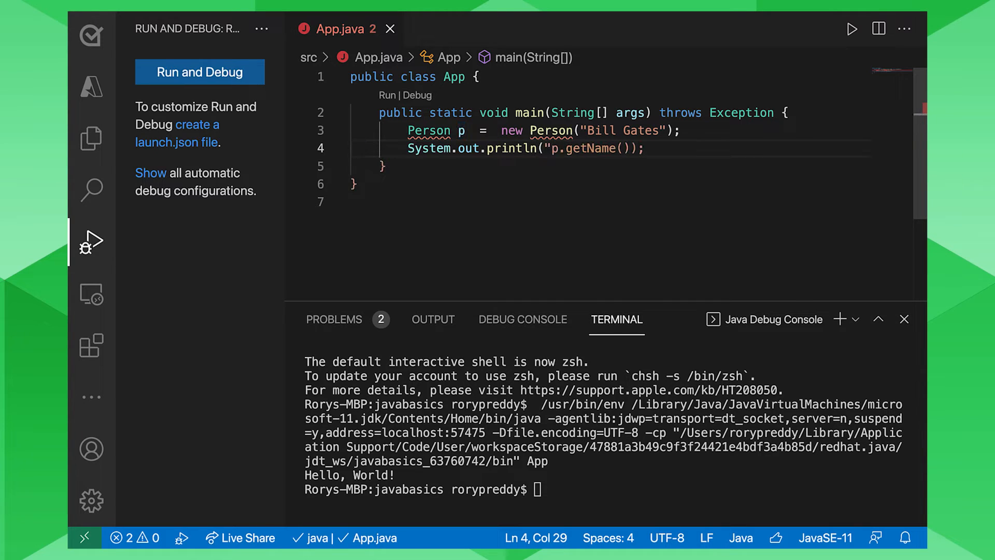
type("Hello \" +")
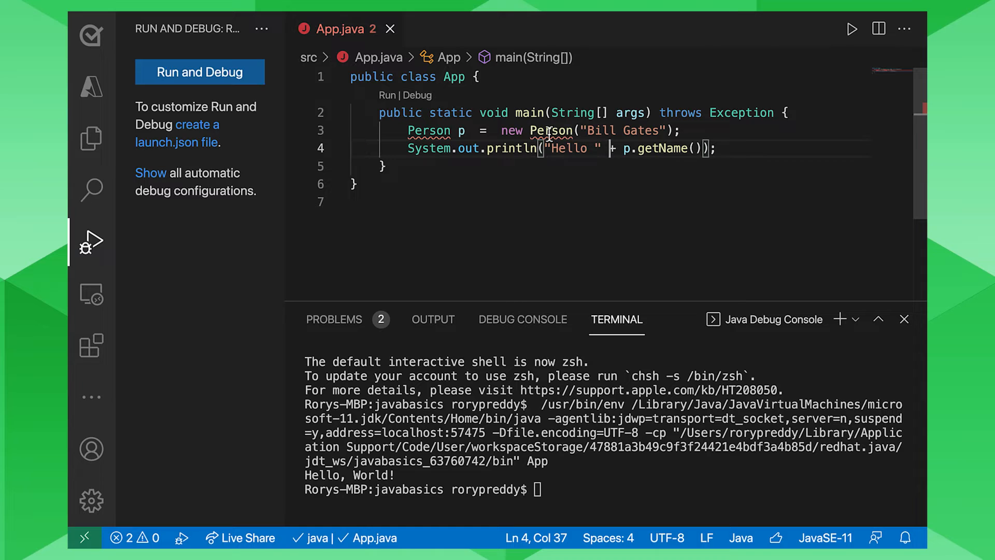
mouse_move(514, 149)
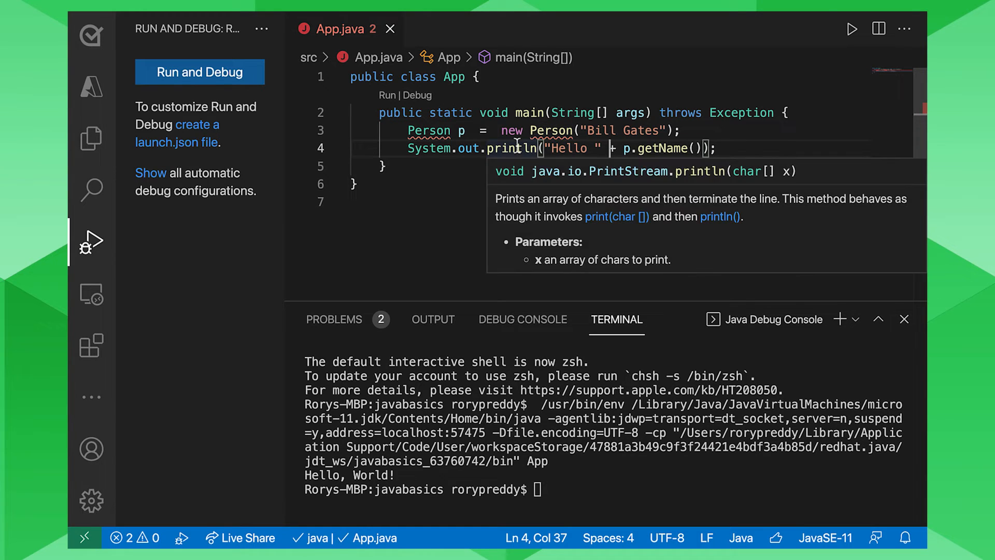
left_click(91, 138)
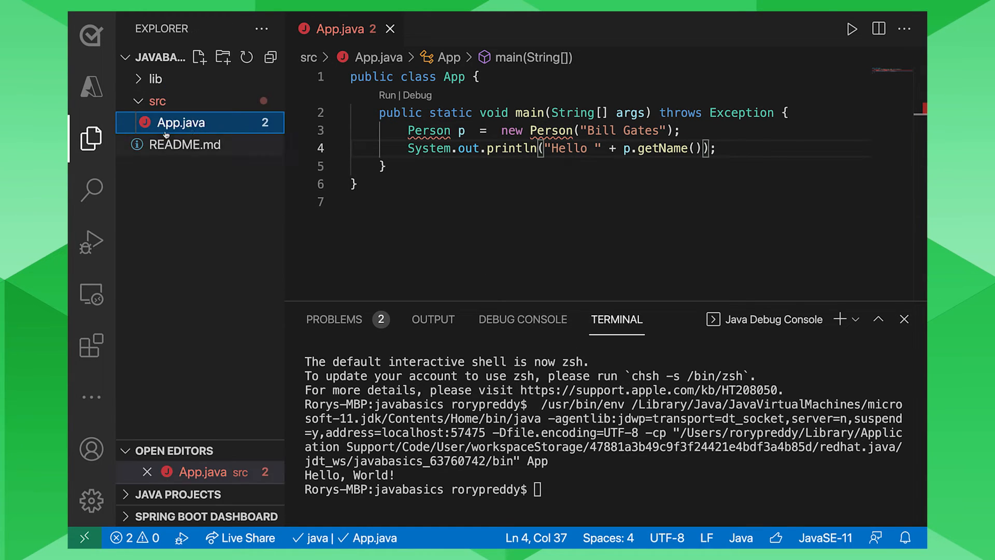
mouse_move(535, 148)
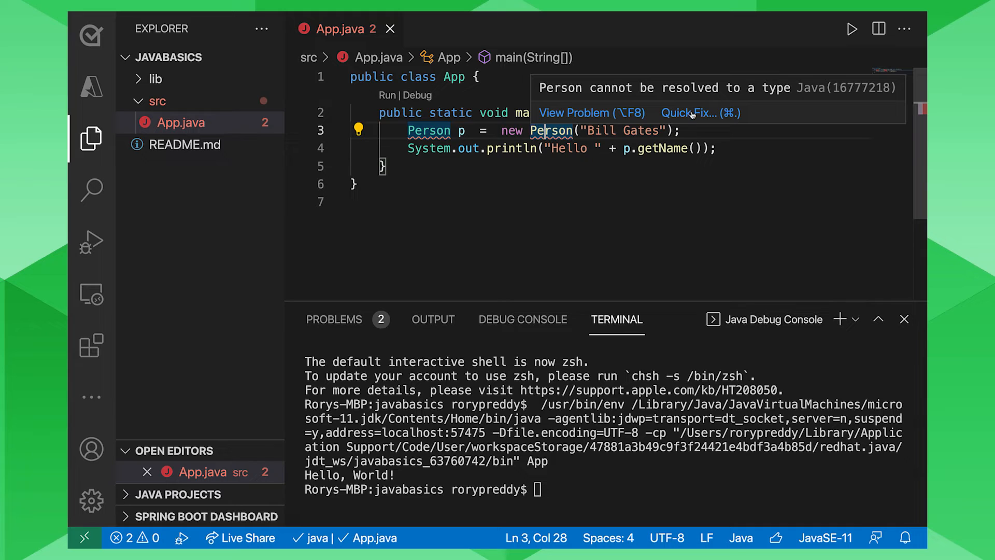
- Use the quick fix to create the missing Person class, then return to App.java
left_click(689, 111)
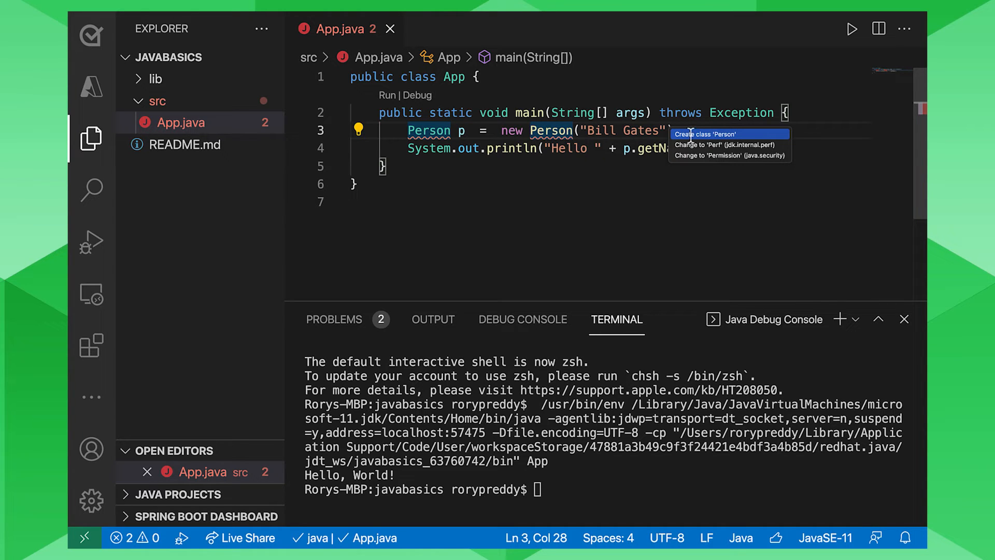
left_click(704, 134)
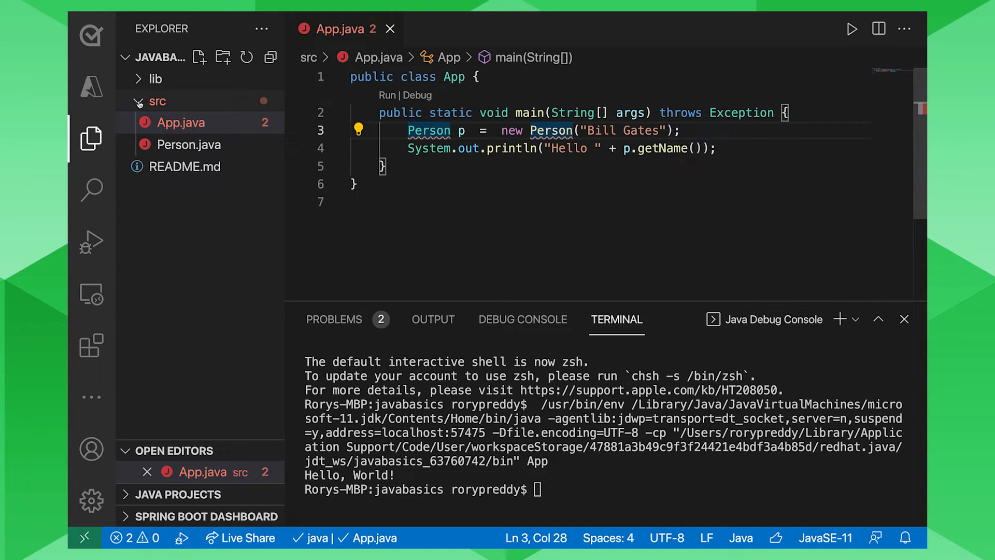
left_click(188, 144)
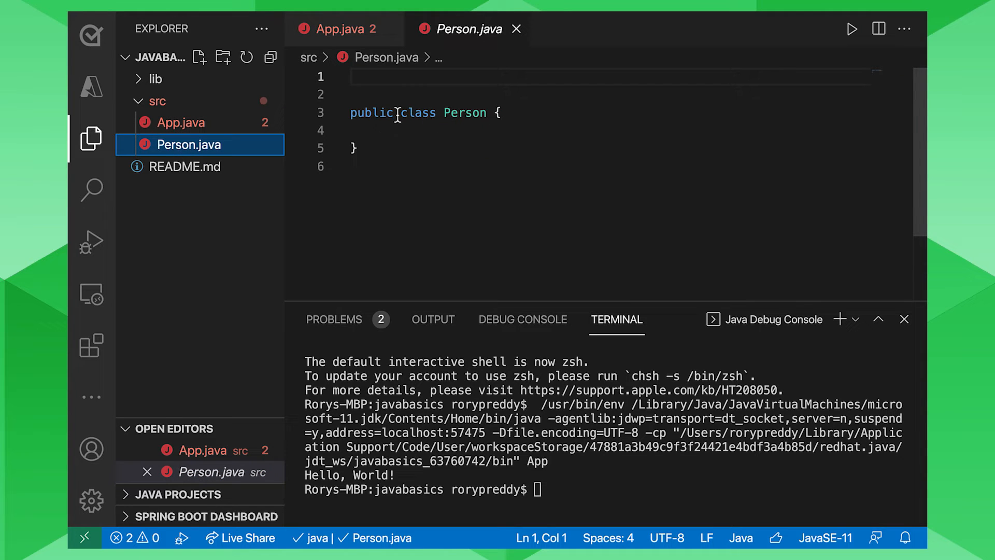
left_click(340, 29)
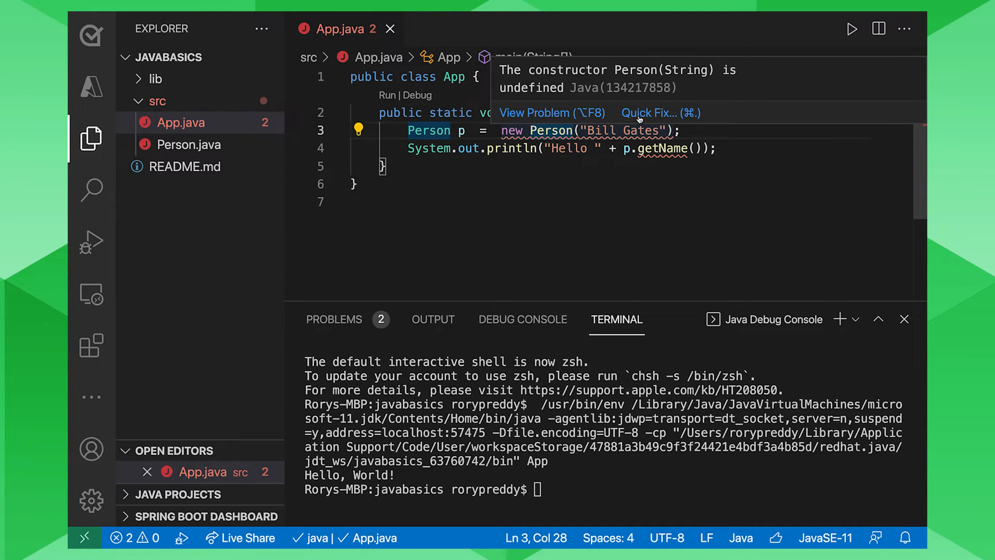
- Use the quick fix to add a Person constructor taking a String and view the generated Person class
left_click(648, 112)
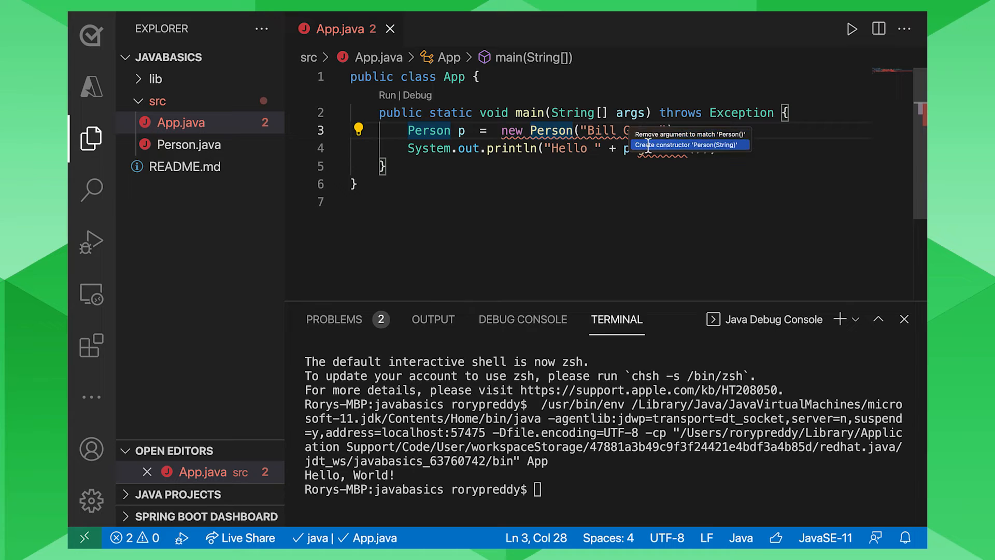
left_click(686, 145)
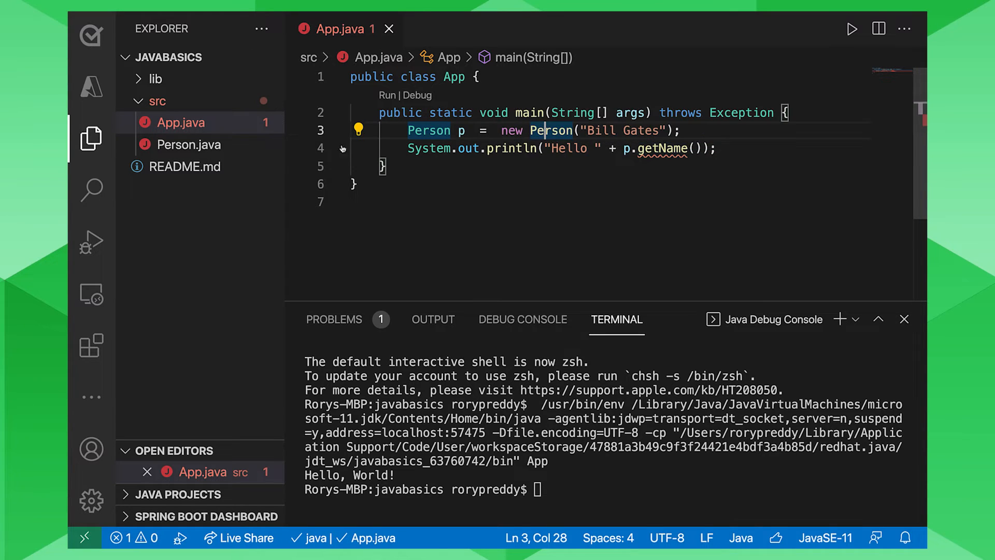
left_click(189, 144)
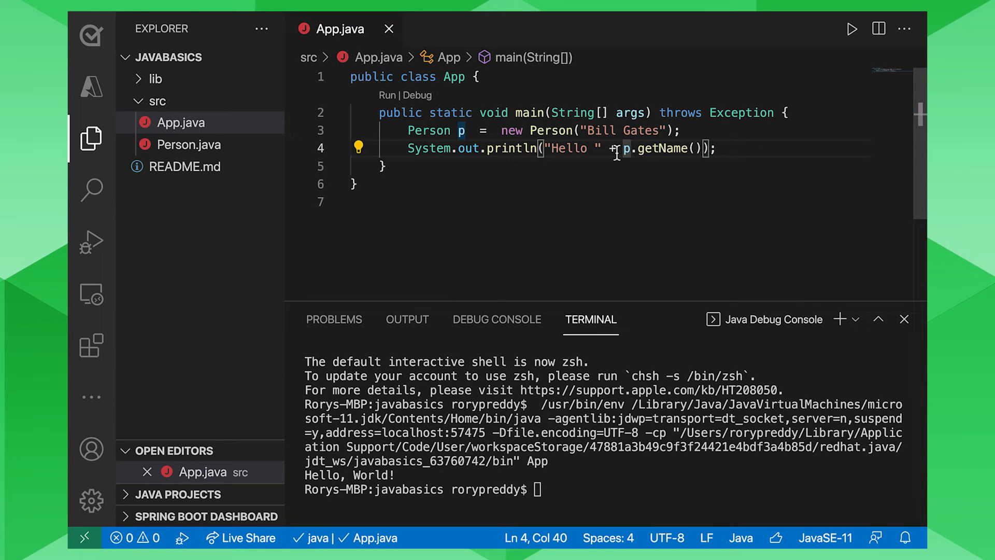
left_click(180, 122)
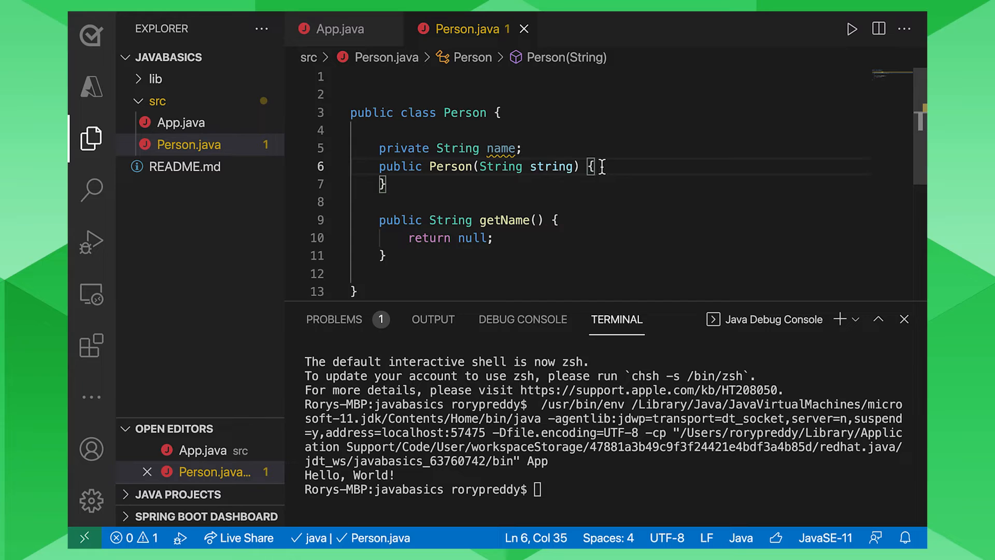
- Rename the constructor parameter to name, add this.name = name; and make getName return name
double_click(550, 166)
type("ame")
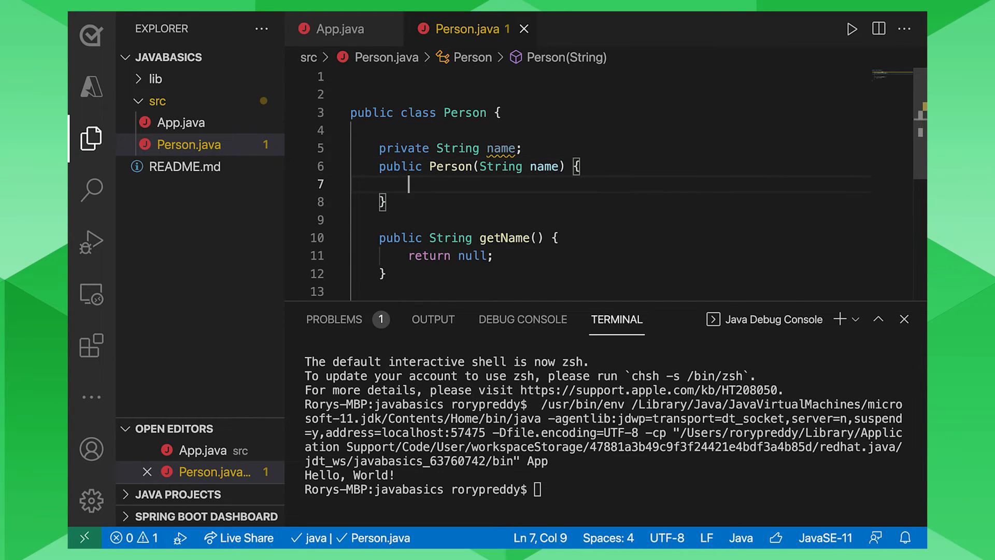
type("this.na")
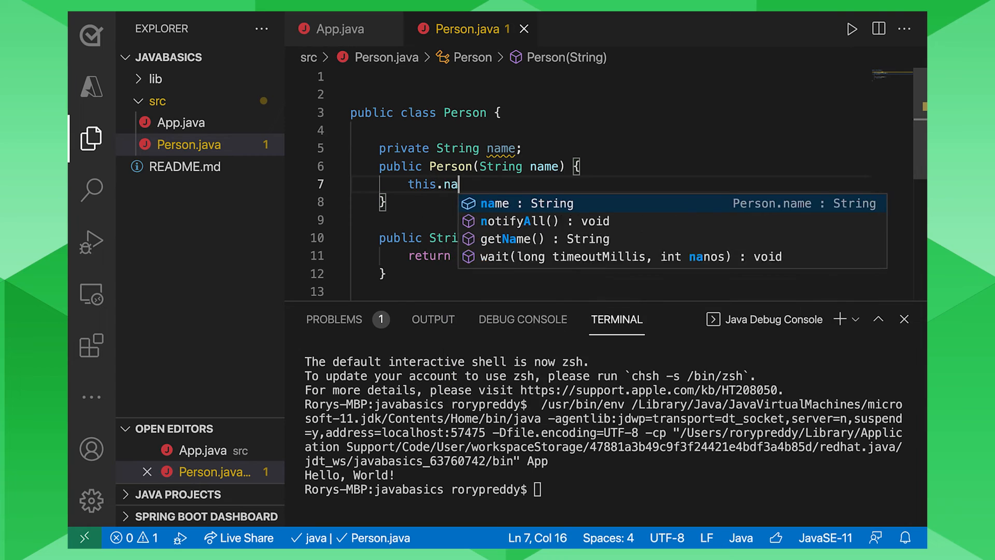
type("me")
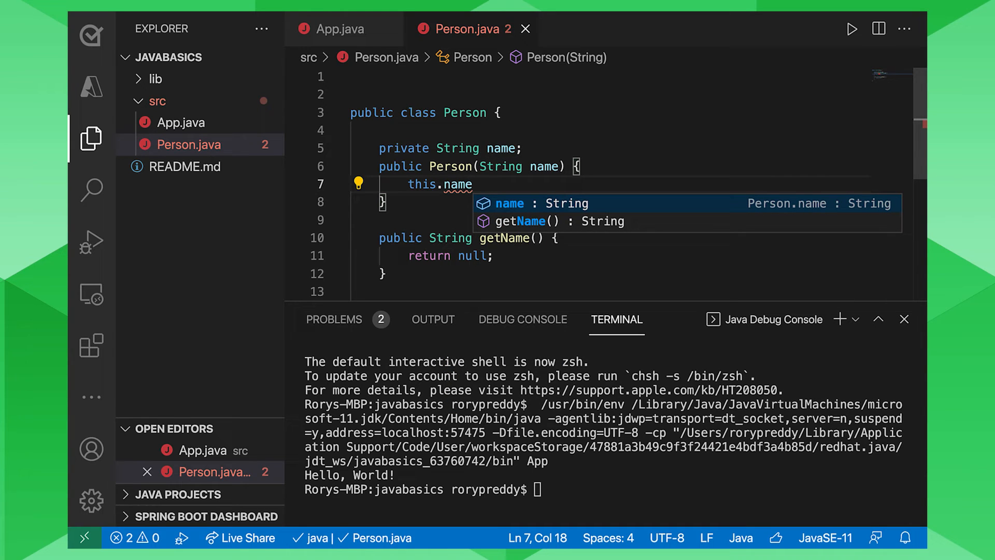
type("= name;")
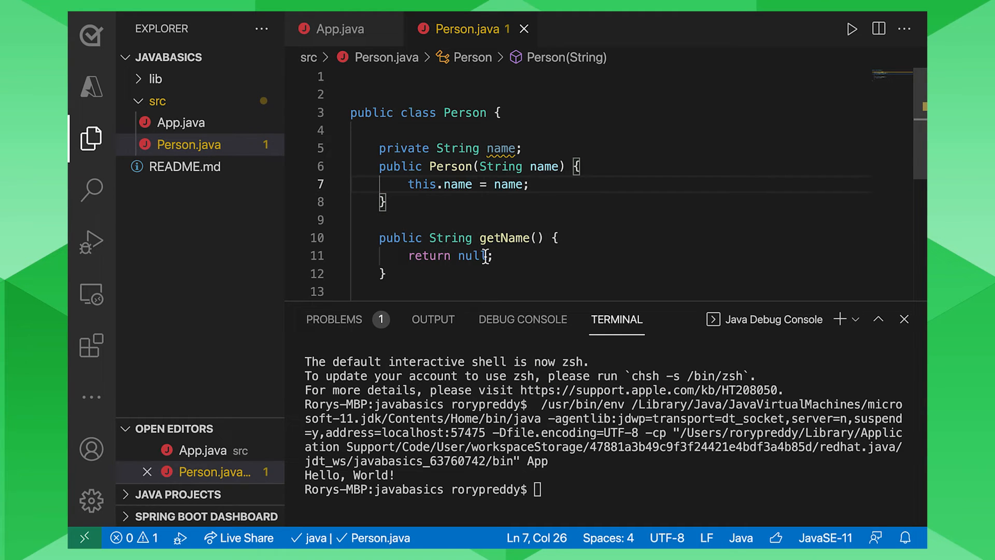
type("name")
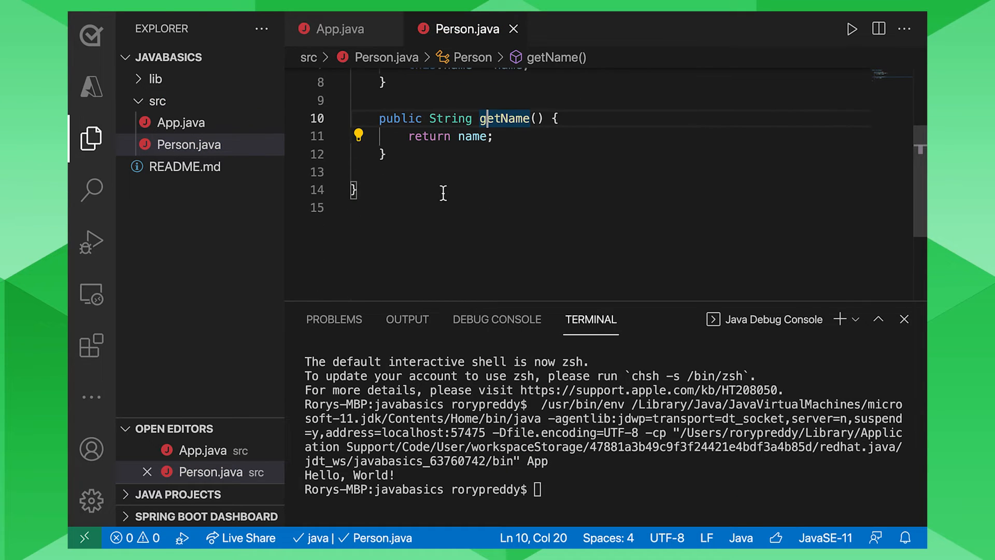
- Generate a toString() method covering the name field via Source Action
right_click(442, 194)
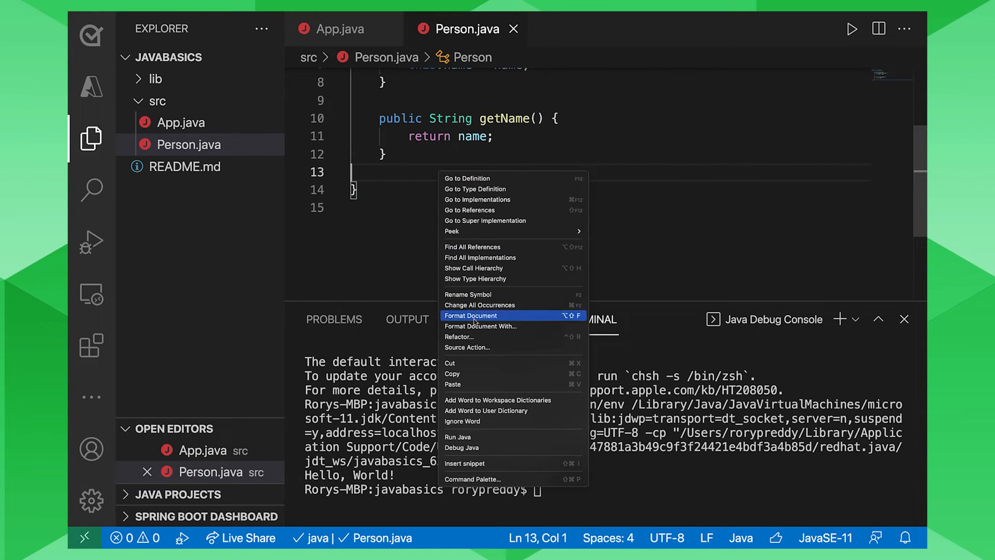
mouse_move(472, 347)
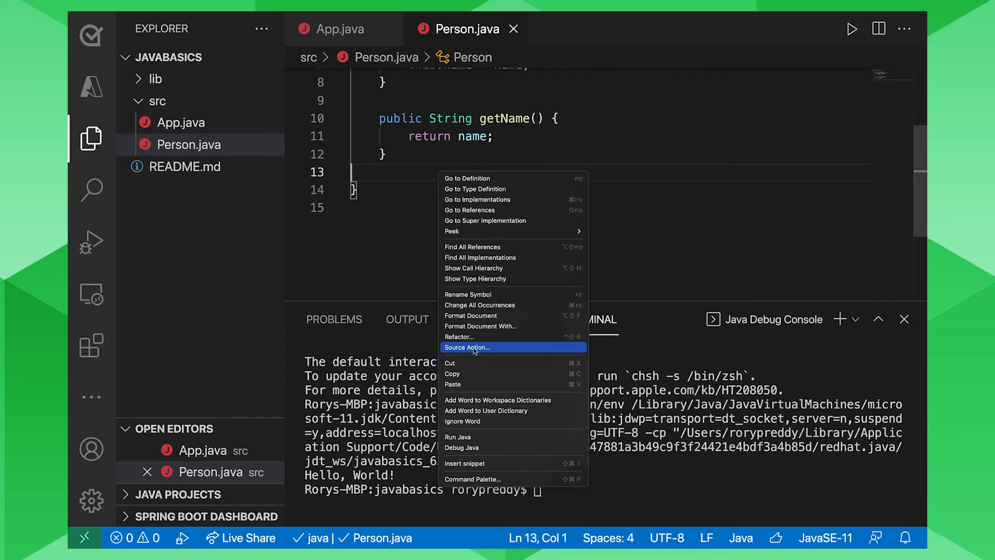
left_click(467, 347)
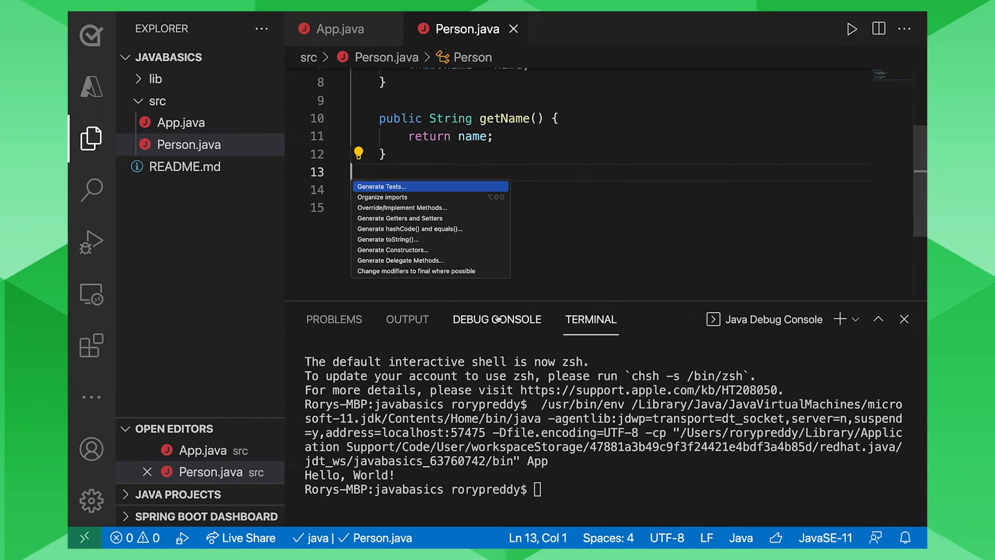
mouse_move(404, 239)
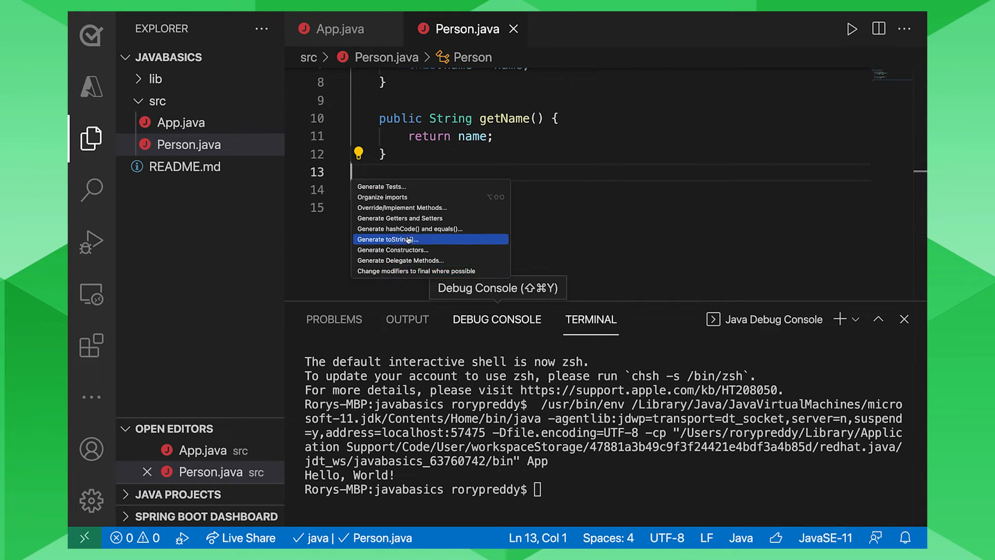
left_click(388, 239)
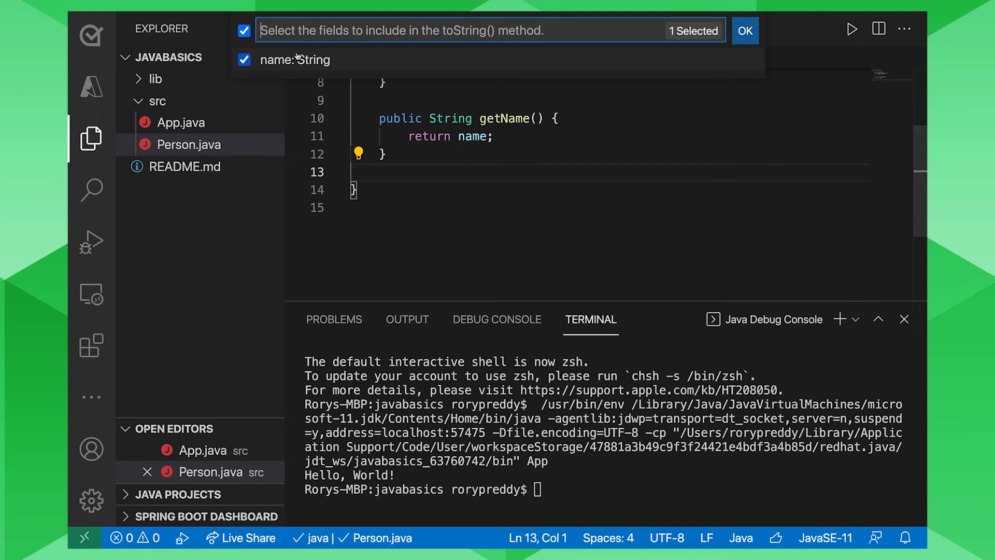
left_click(745, 30)
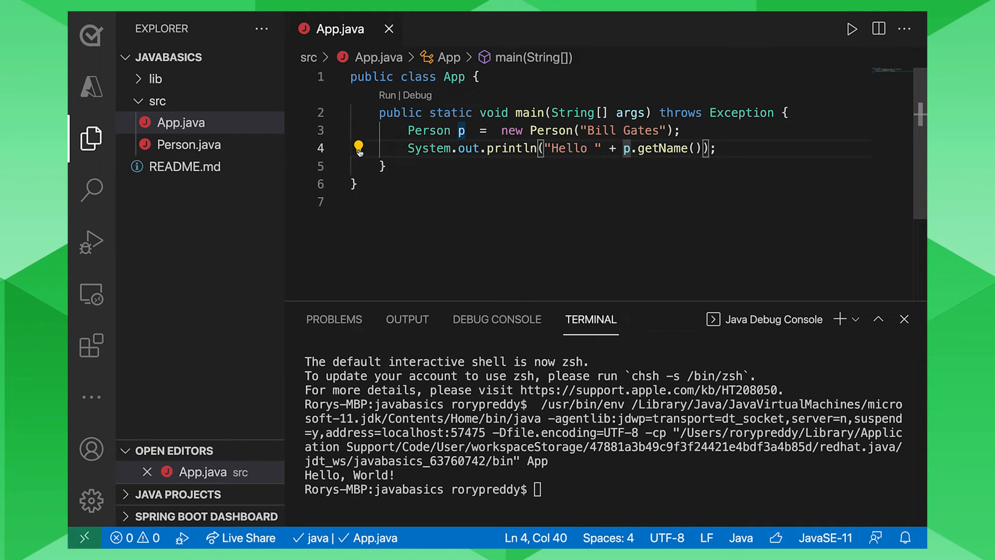
mouse_move(91, 245)
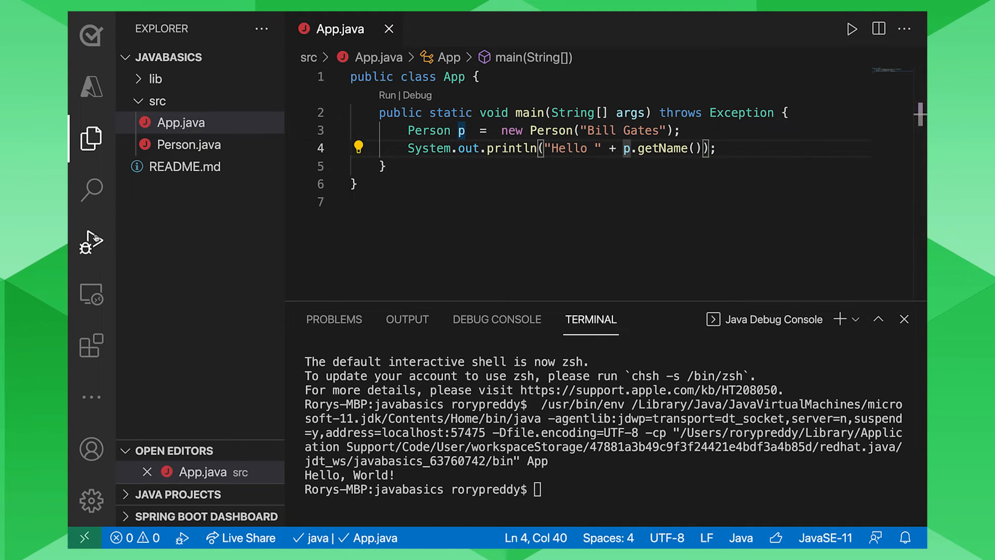
- Run App.java from Run and Debug so the terminal prints Hello Bill Gates
left_click(91, 242)
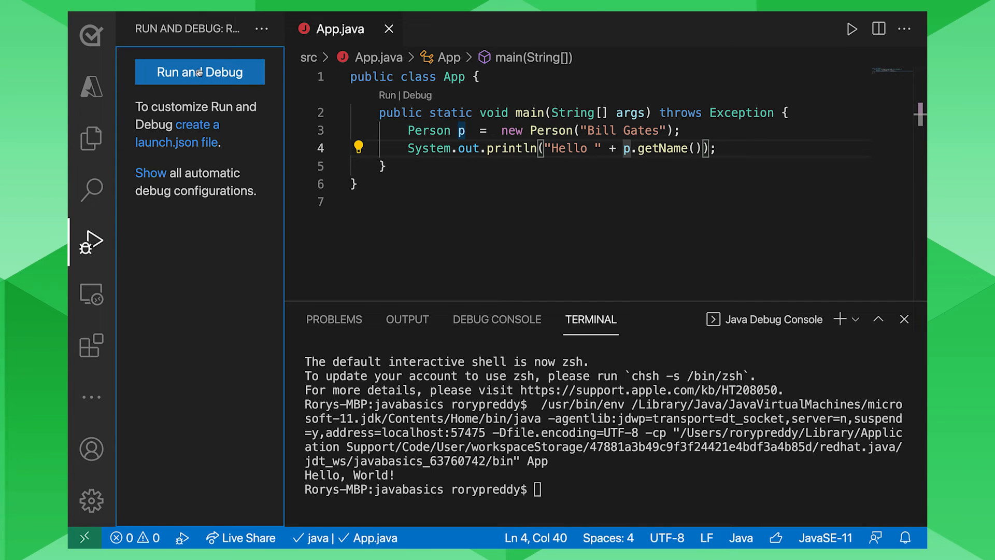
left_click(199, 72)
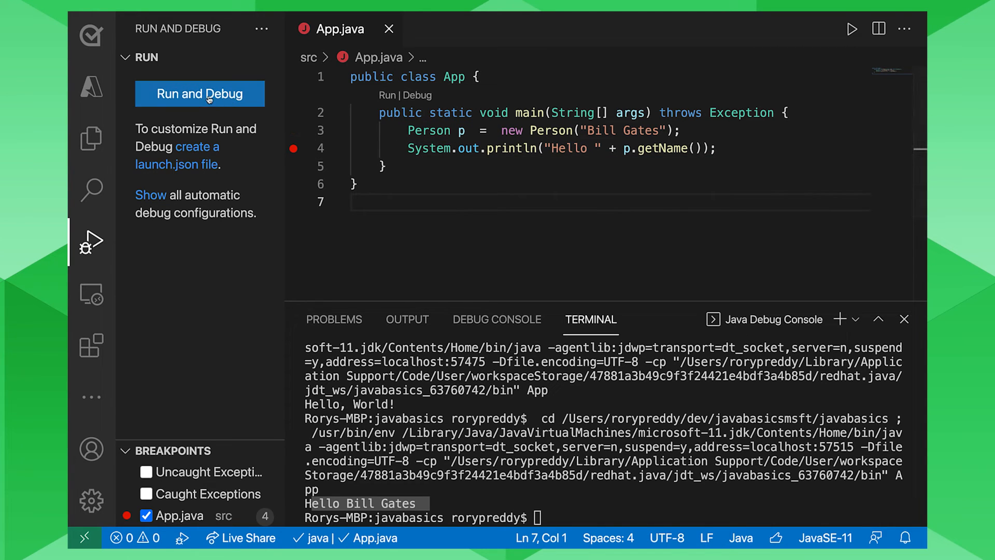
- Start a debug session paused at the println breakpoint and inspect args and Person p in Variables
left_click(199, 93)
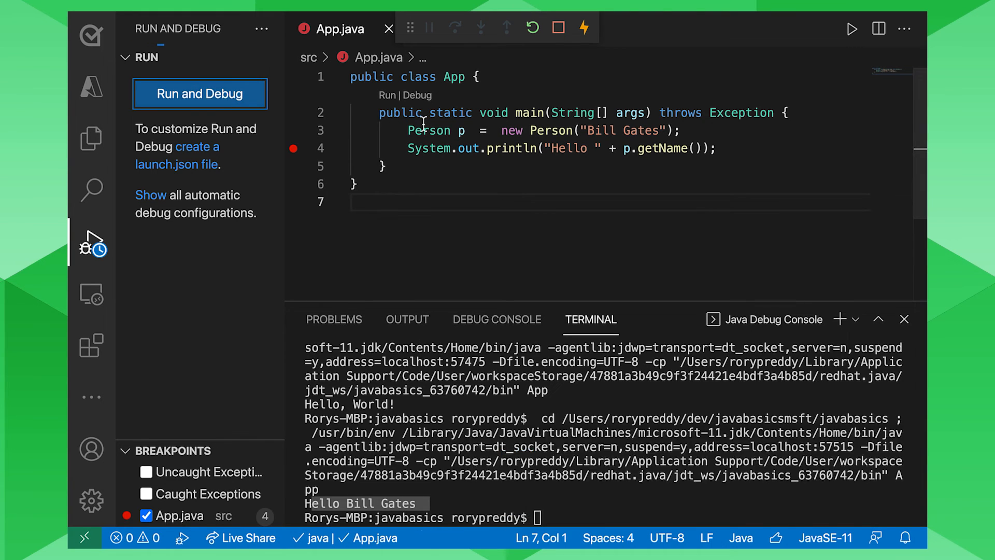
left_click(199, 94)
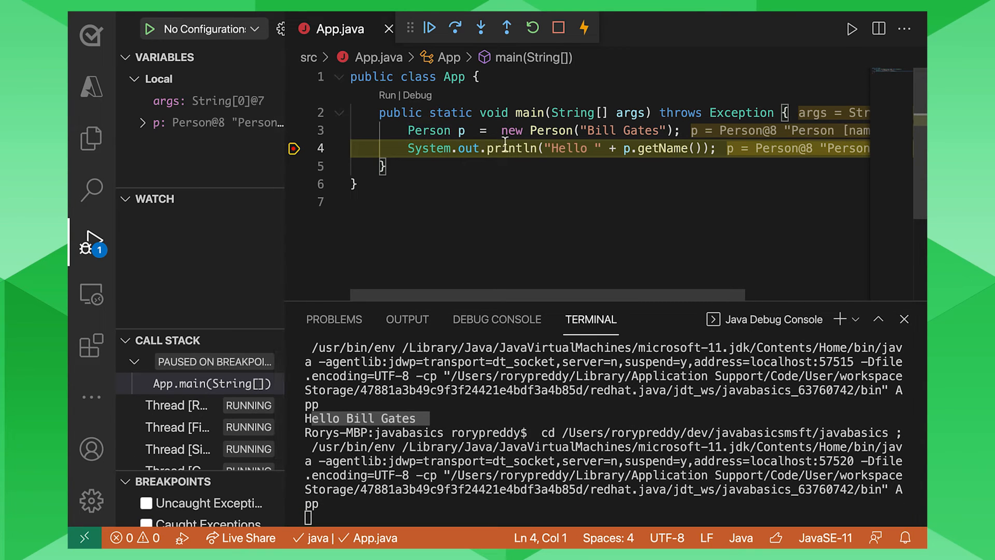
mouse_move(720, 135)
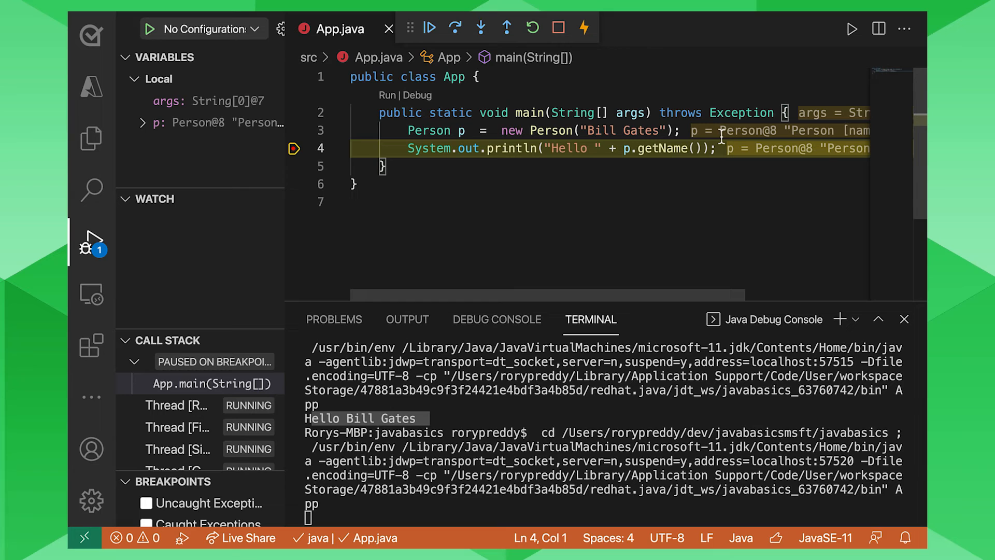
scroll("right", 3)
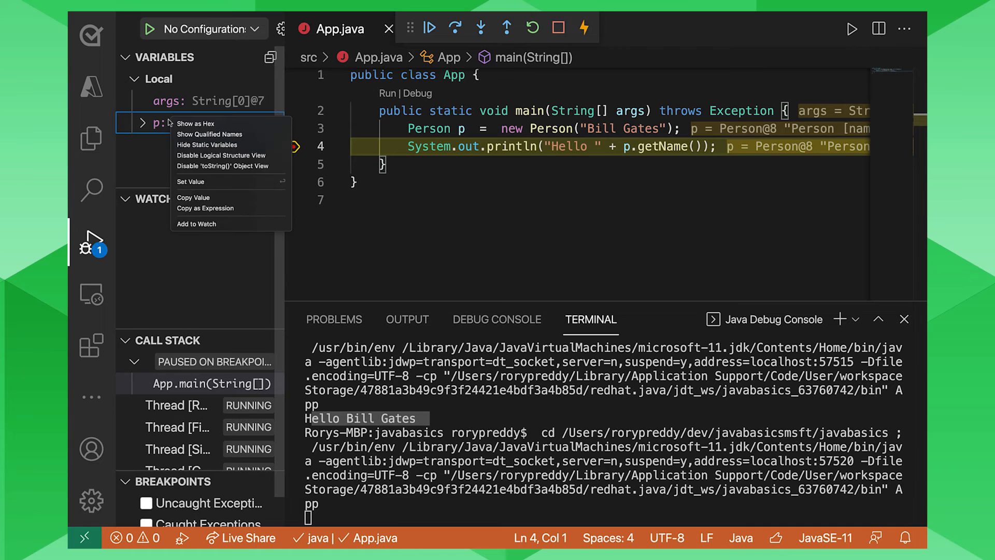
mouse_move(223, 165)
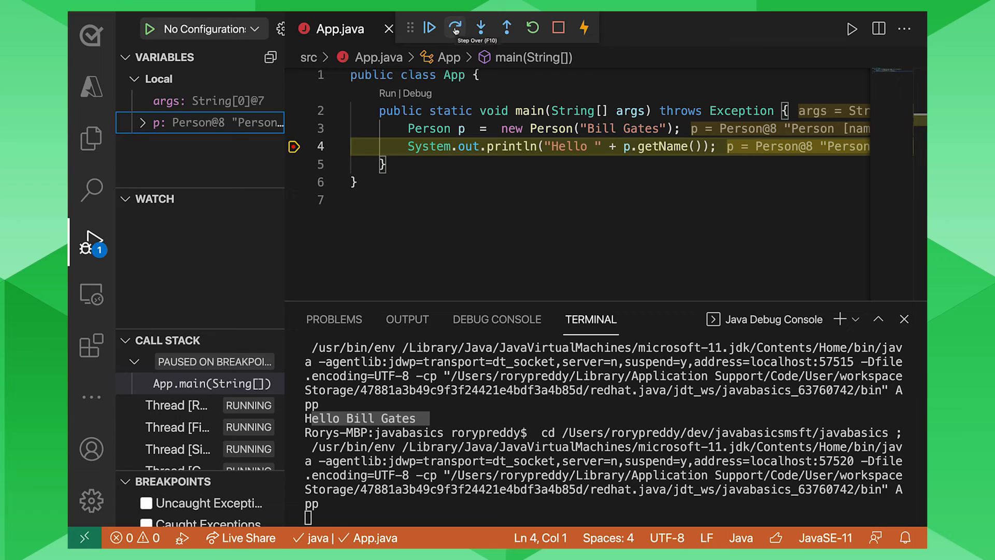
mouse_move(480, 27)
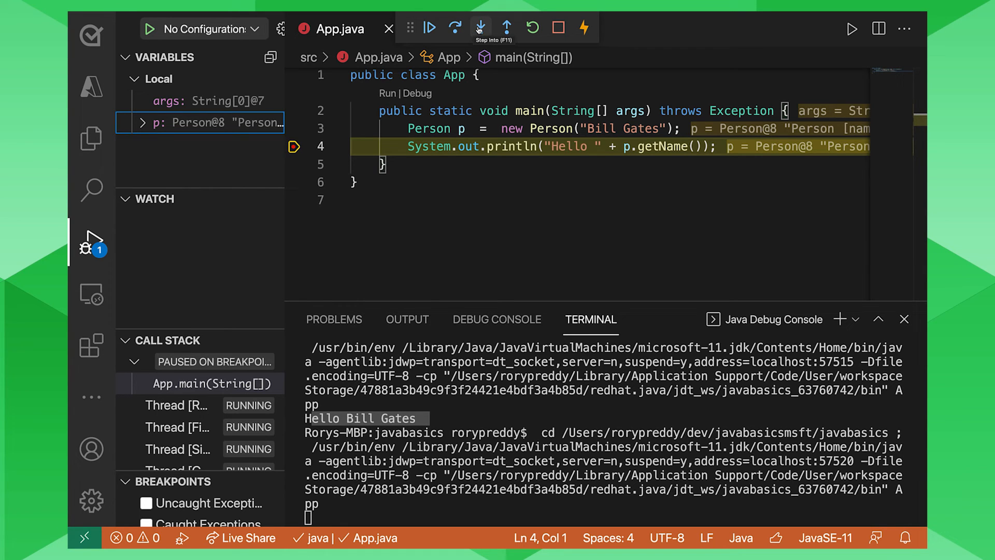
- Step into and out of println, continue to print Hello Bill Gates, then enter jshell in the terminal
left_click(479, 27)
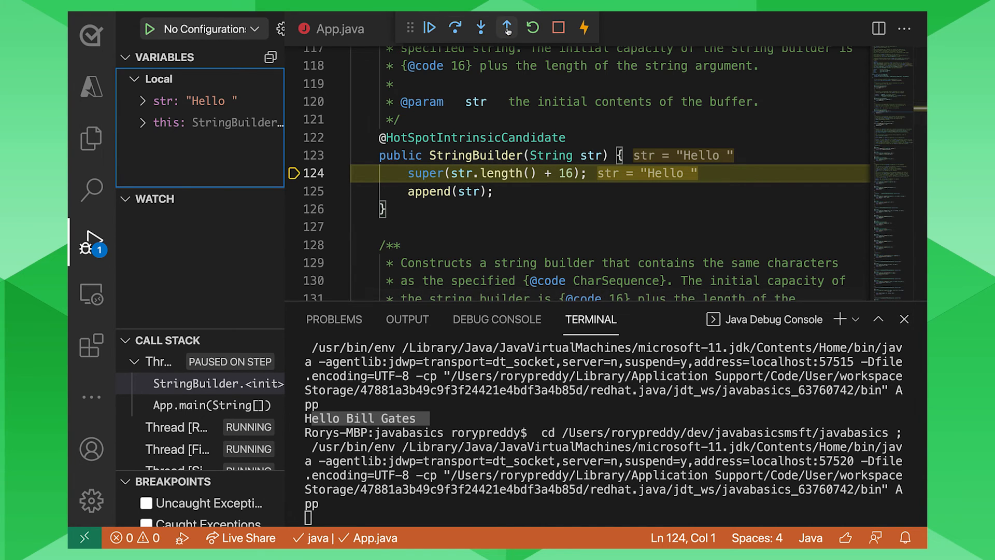
left_click(507, 27)
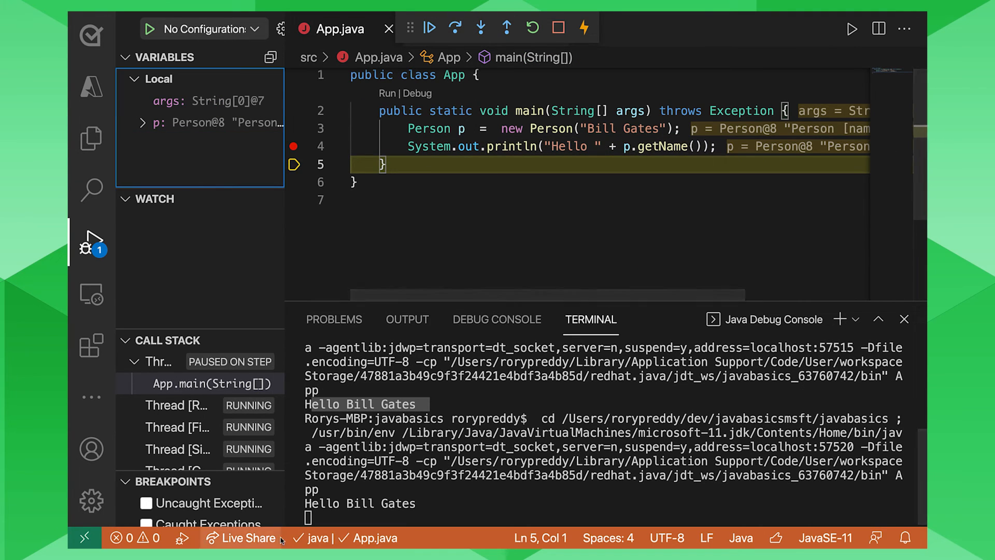
left_click(429, 28)
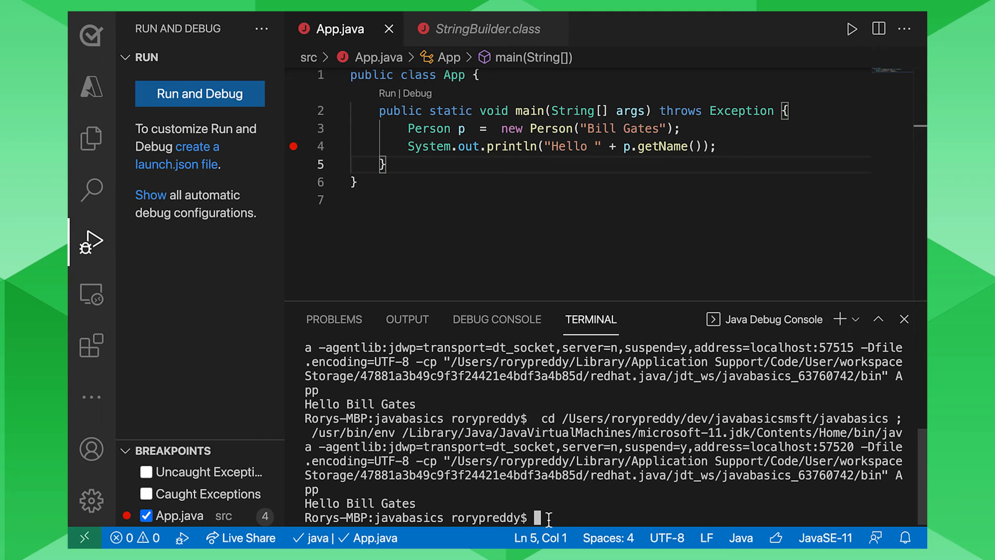
type("jshell")
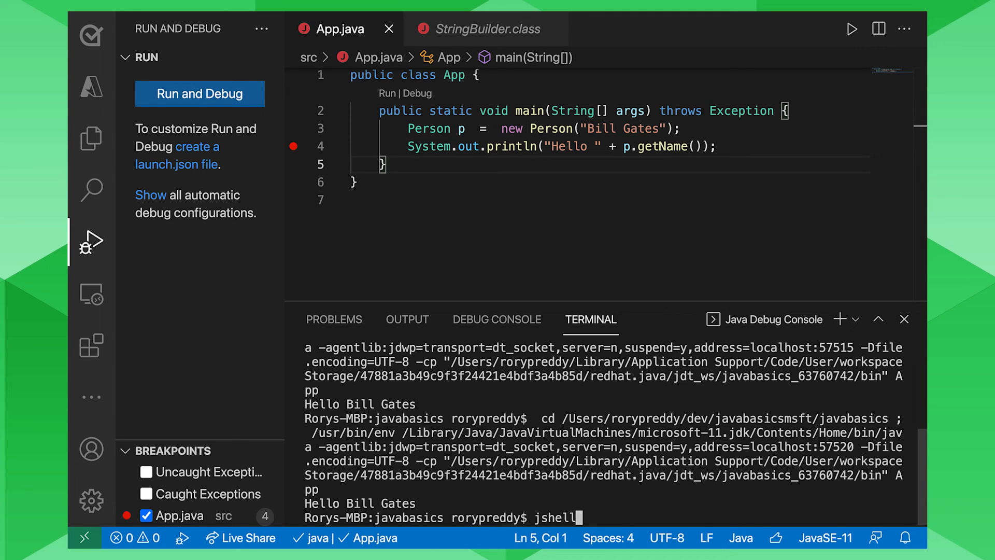